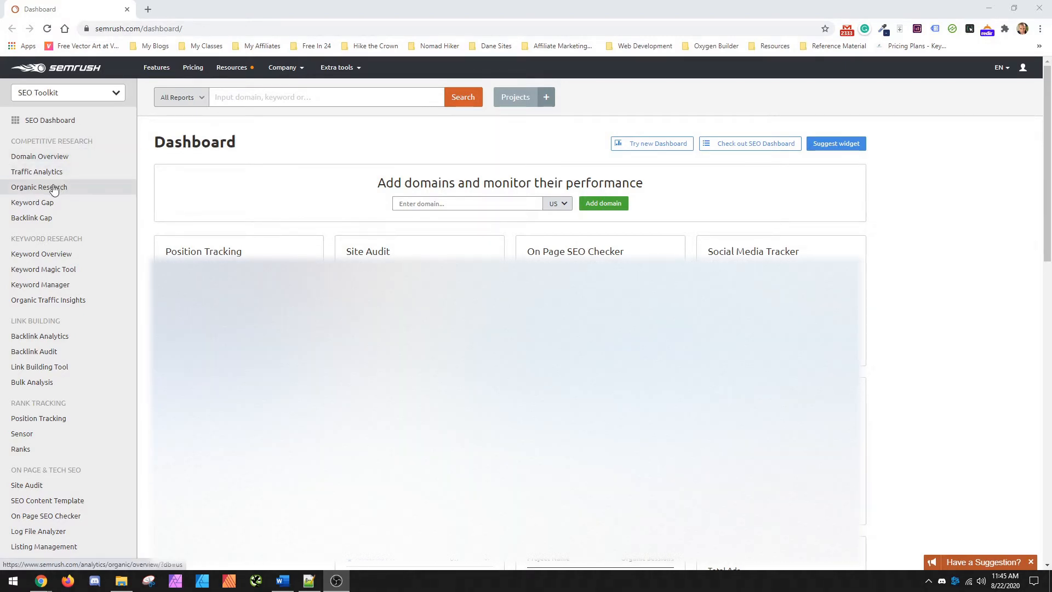
Open Organic Research and search for the domain quora.com
left_click(38, 186)
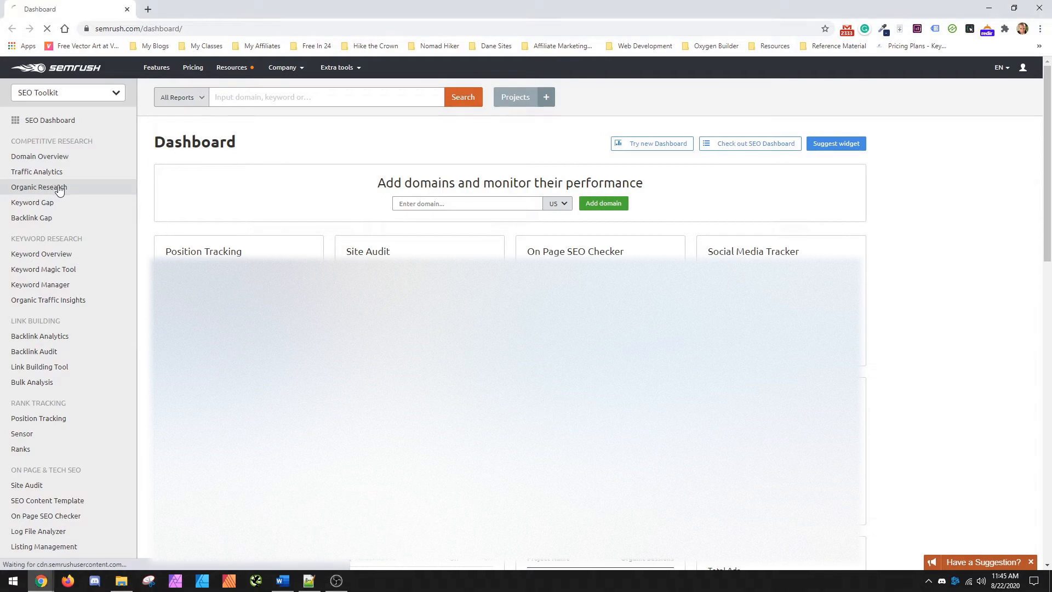
left_click(39, 189)
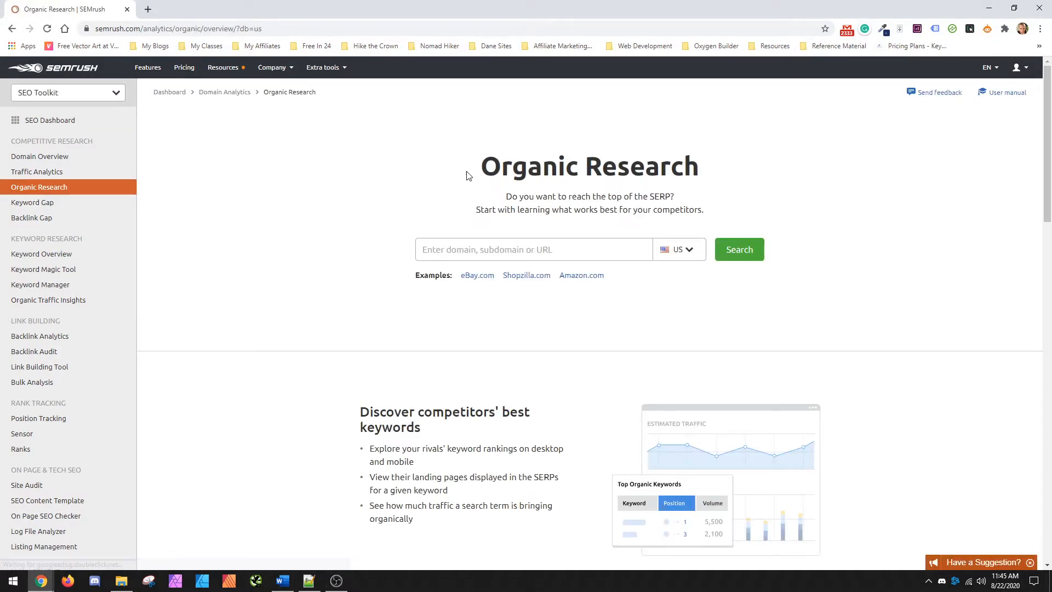
left_click(533, 249)
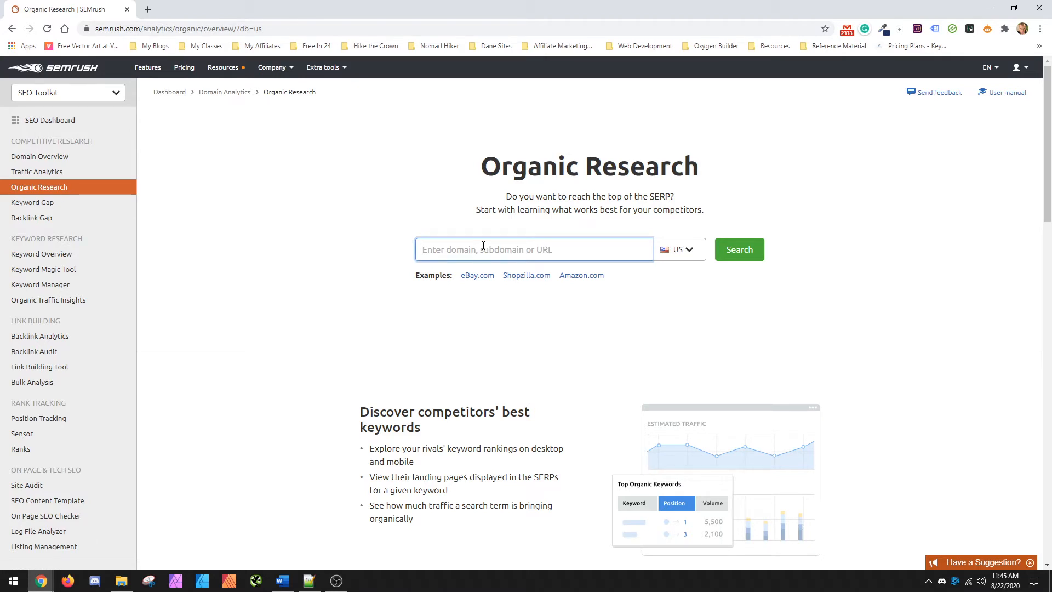
type("quora.com")
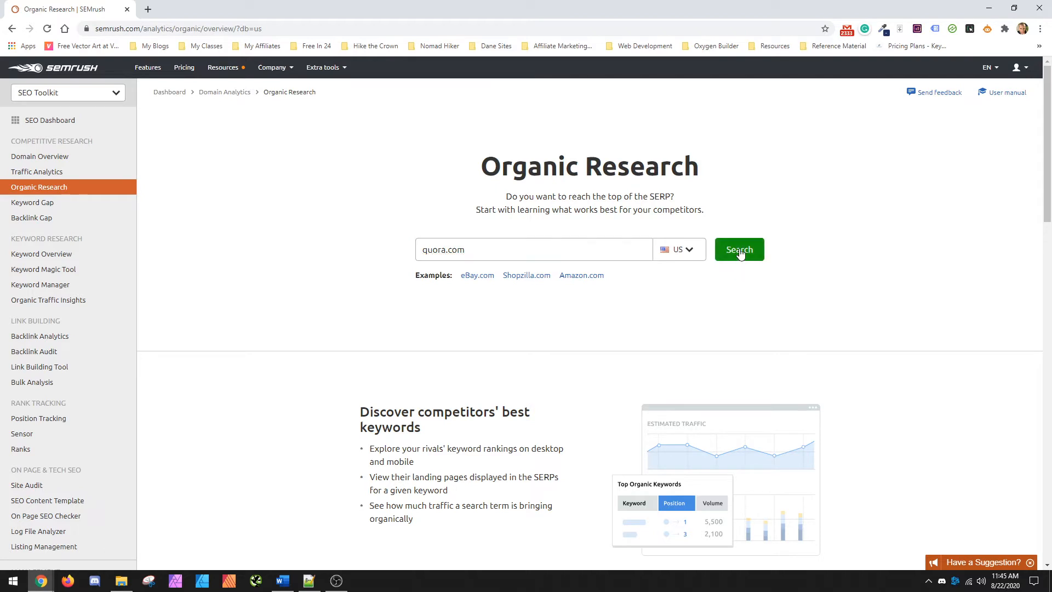
left_click(739, 250)
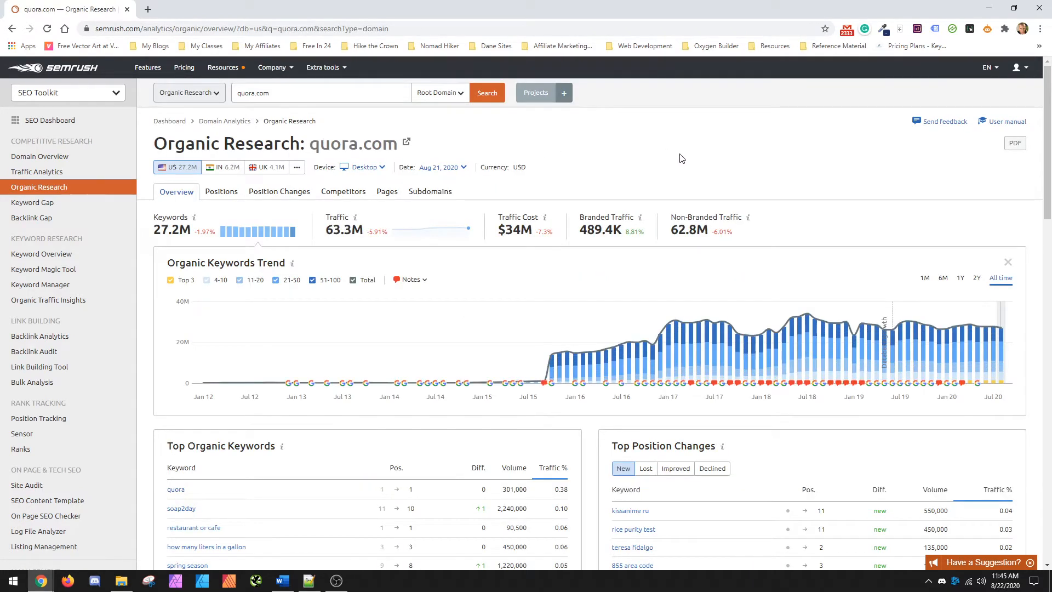
mouse_move(657, 143)
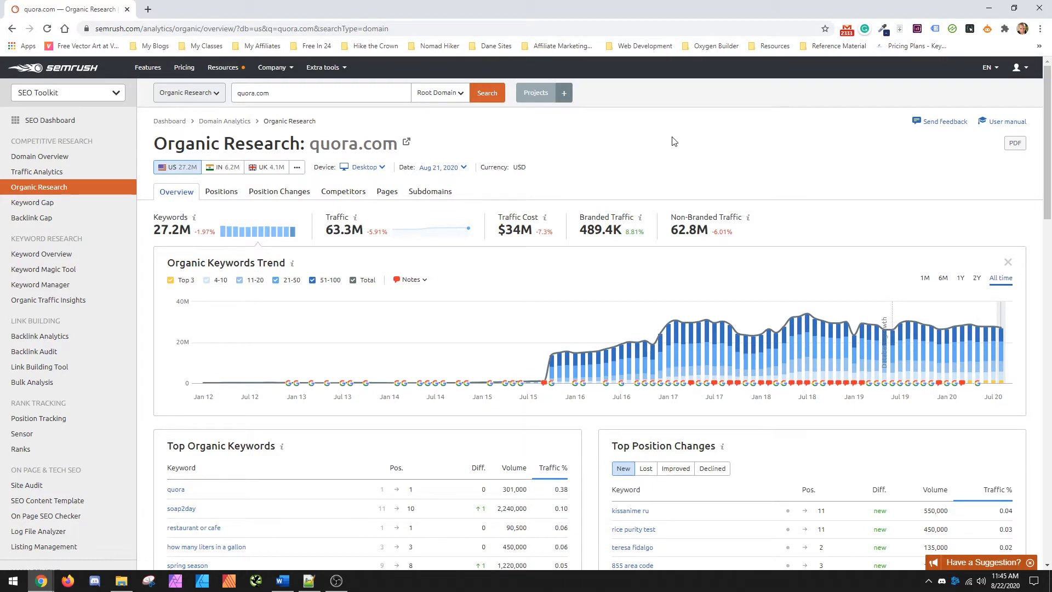
mouse_move(251, 203)
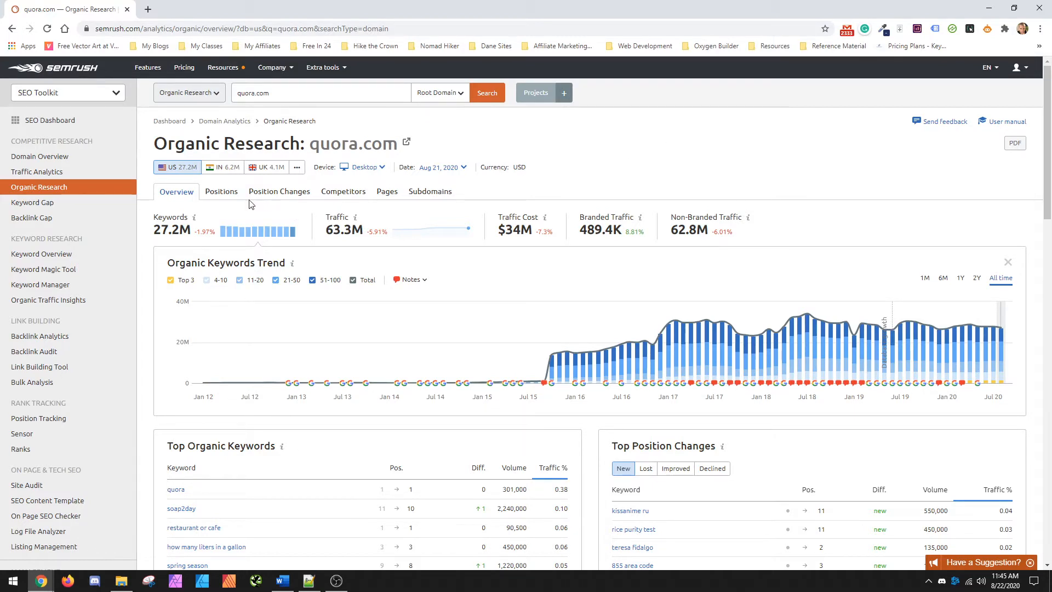
In the Positions report for quora.com, filter the rankings to Top 10
left_click(221, 191)
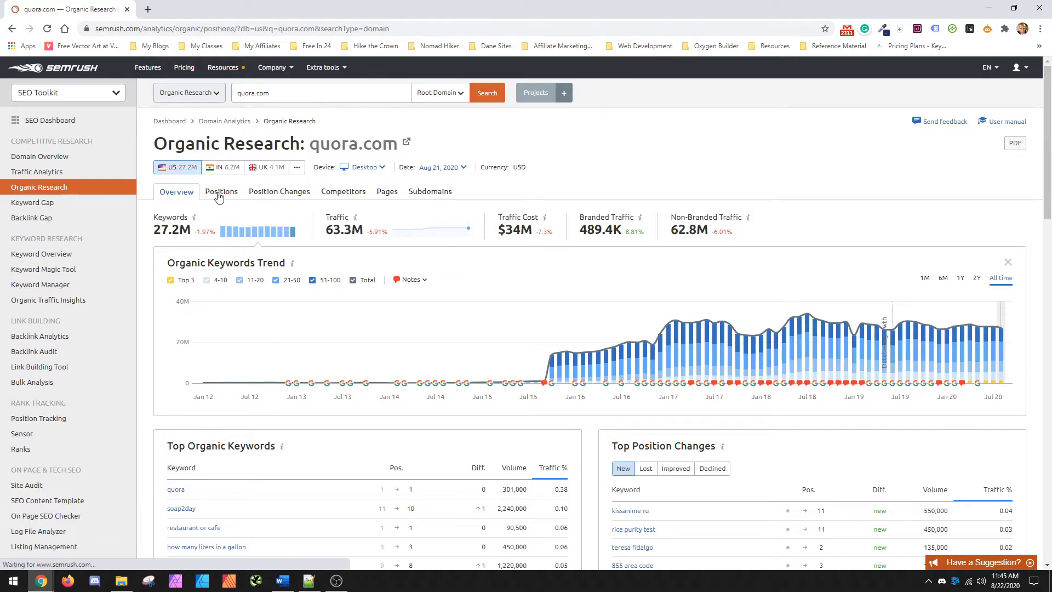
left_click(220, 191)
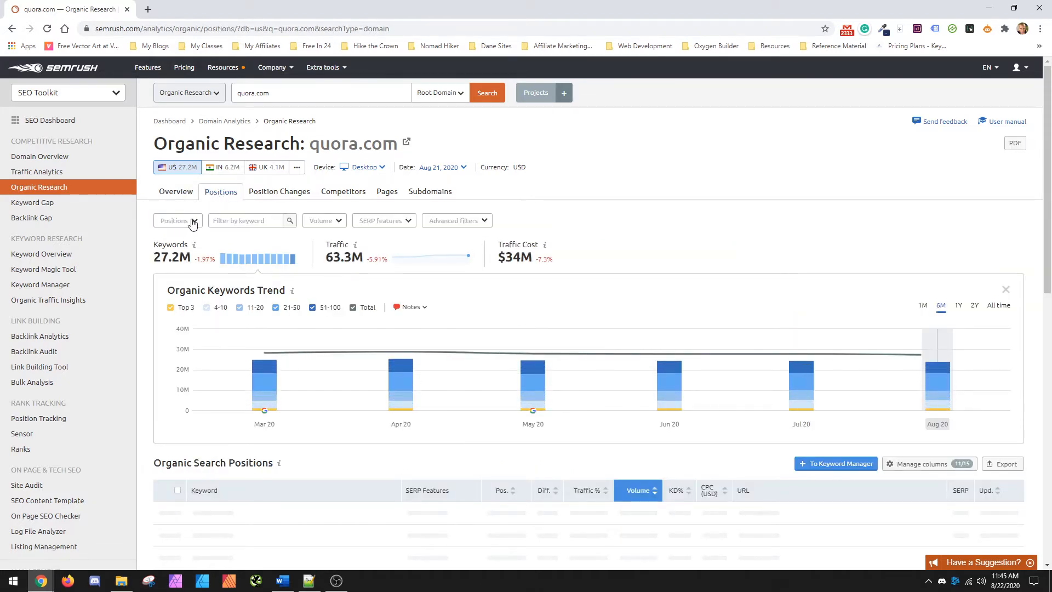
left_click(177, 220)
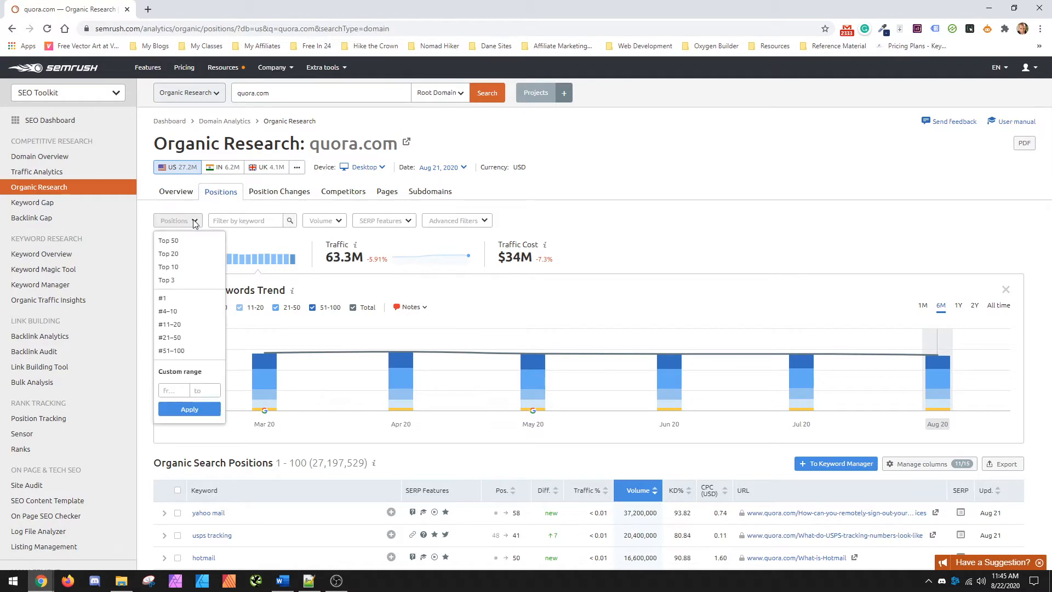
left_click(168, 266)
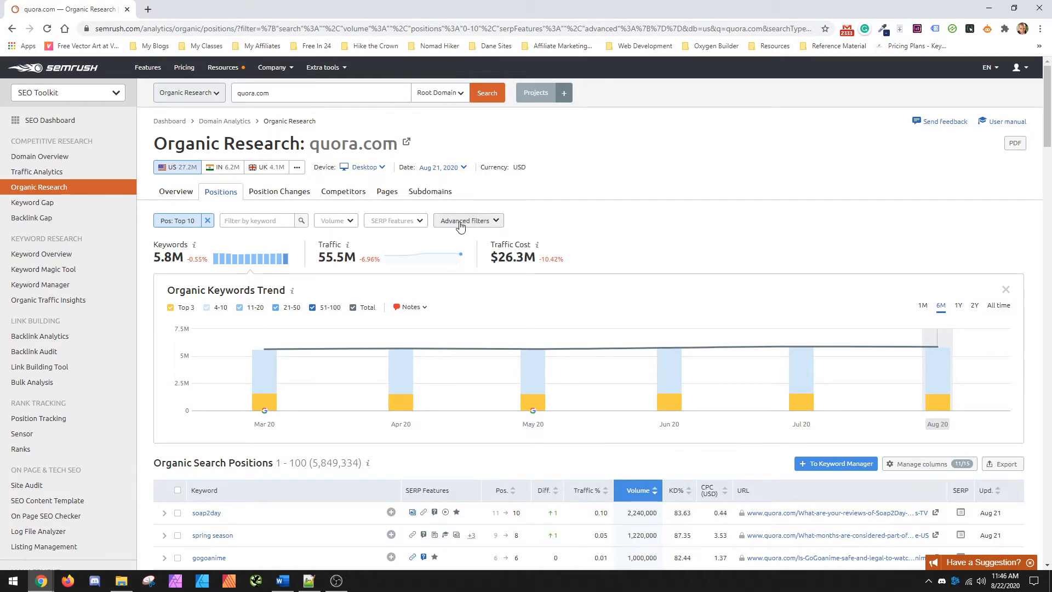
Apply an Advanced filter to include keywords containing 'bonsai tree'
left_click(468, 221)
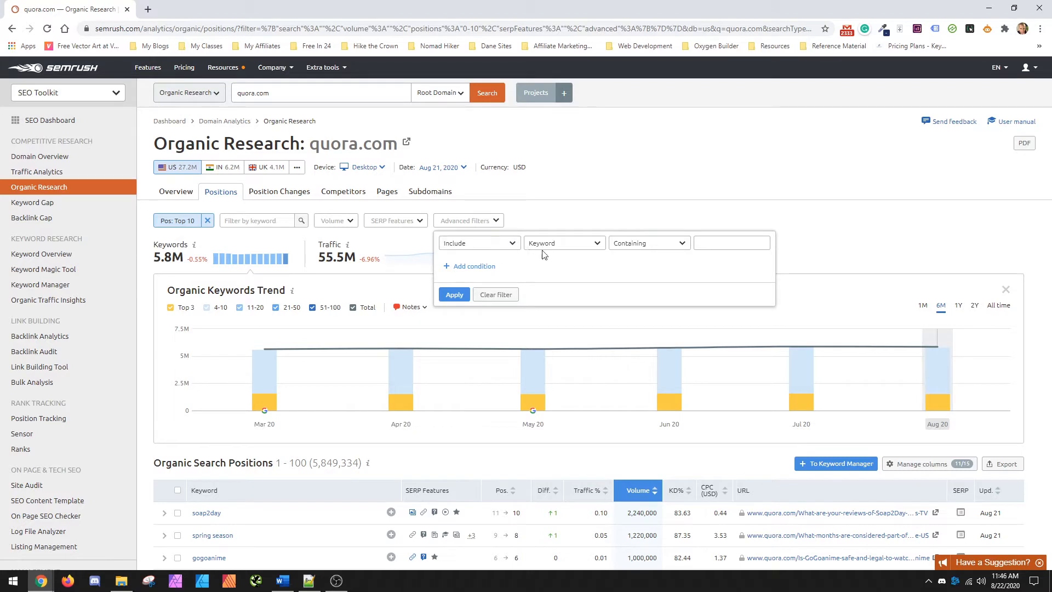
left_click(732, 242)
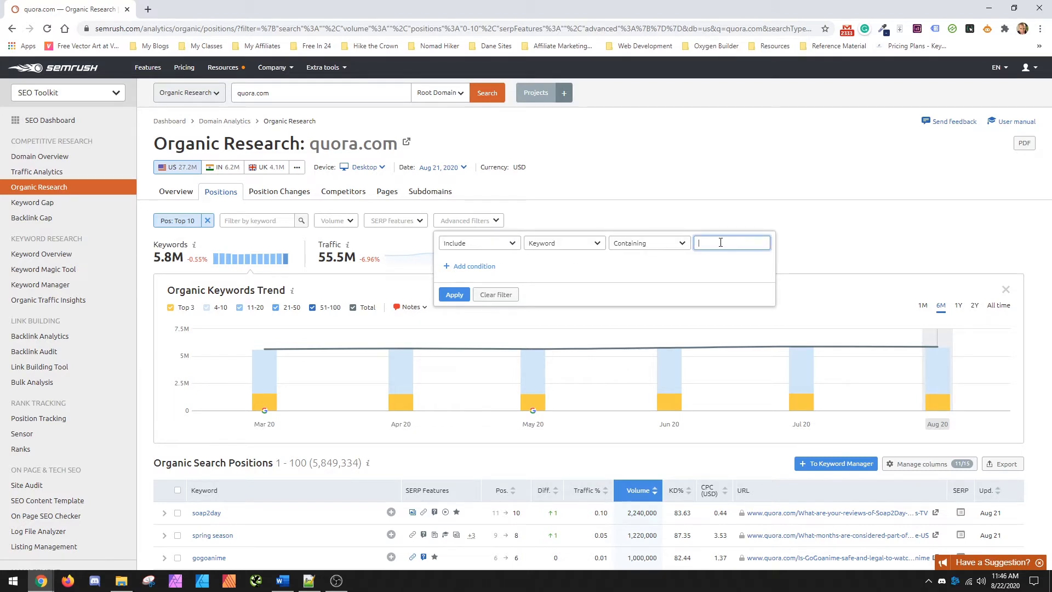
type("bonsai tree")
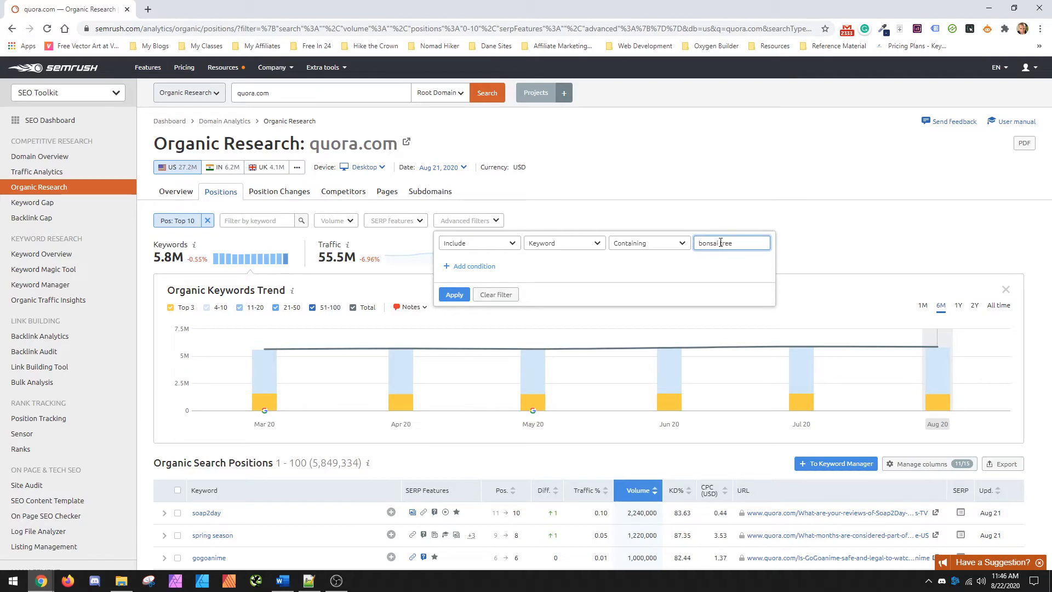
left_click(454, 295)
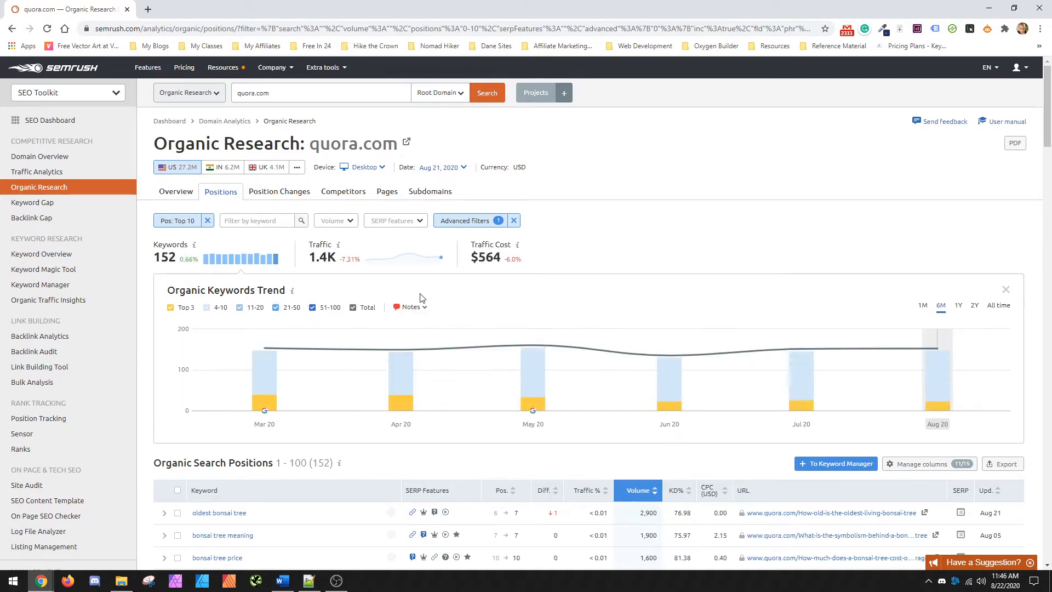
mouse_move(401, 369)
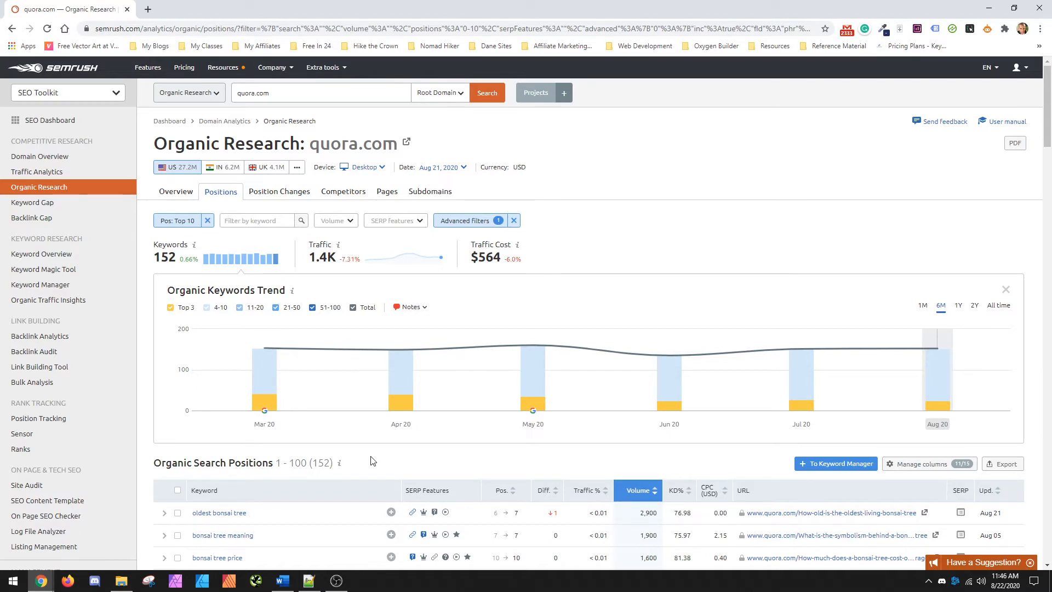
mouse_move(397, 461)
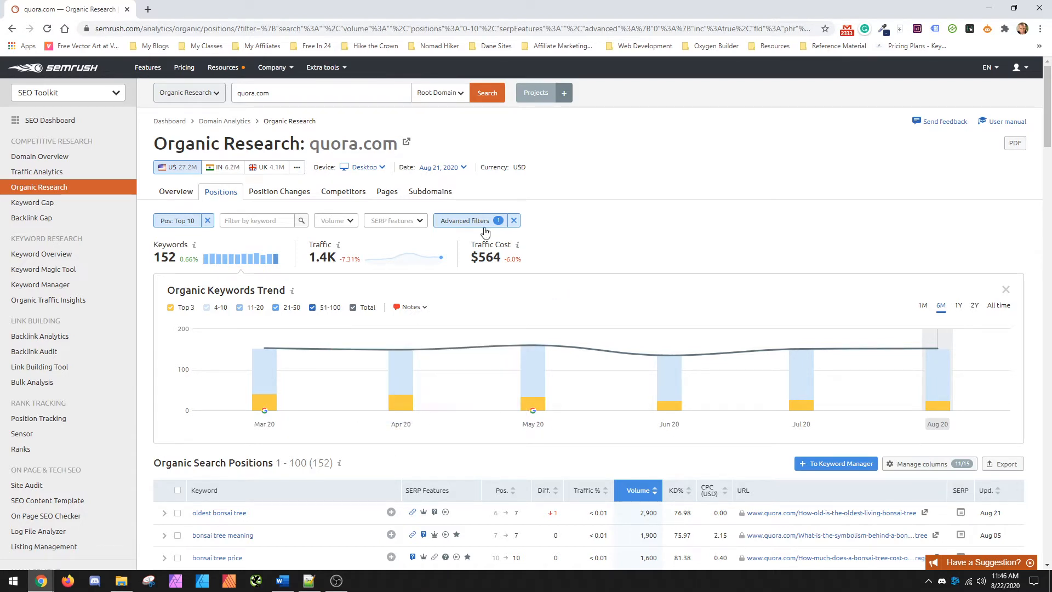
Add a second filter condition requiring a word count greater than 3
left_click(470, 220)
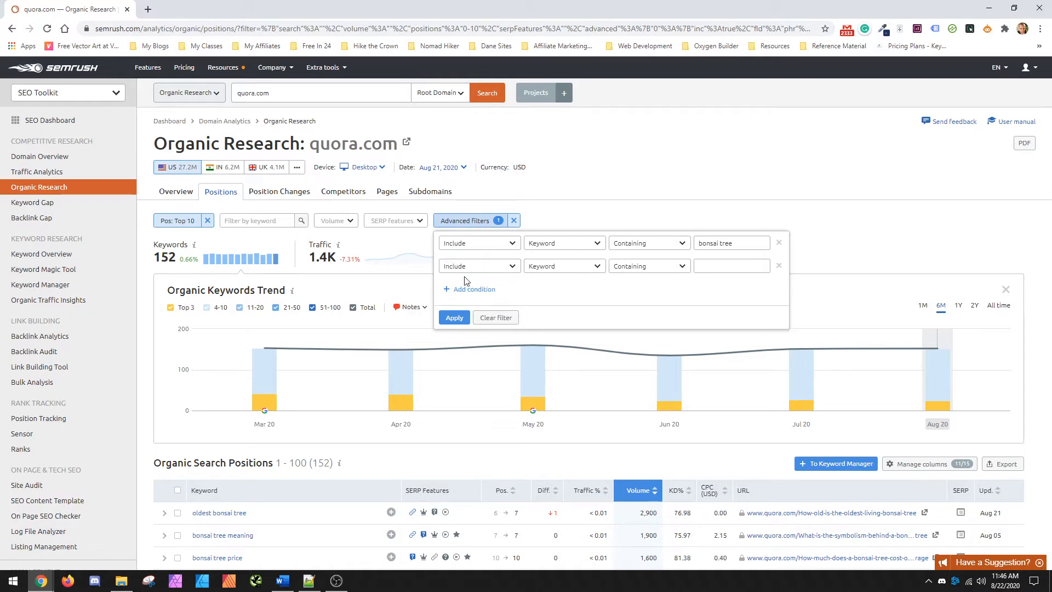
left_click(564, 266)
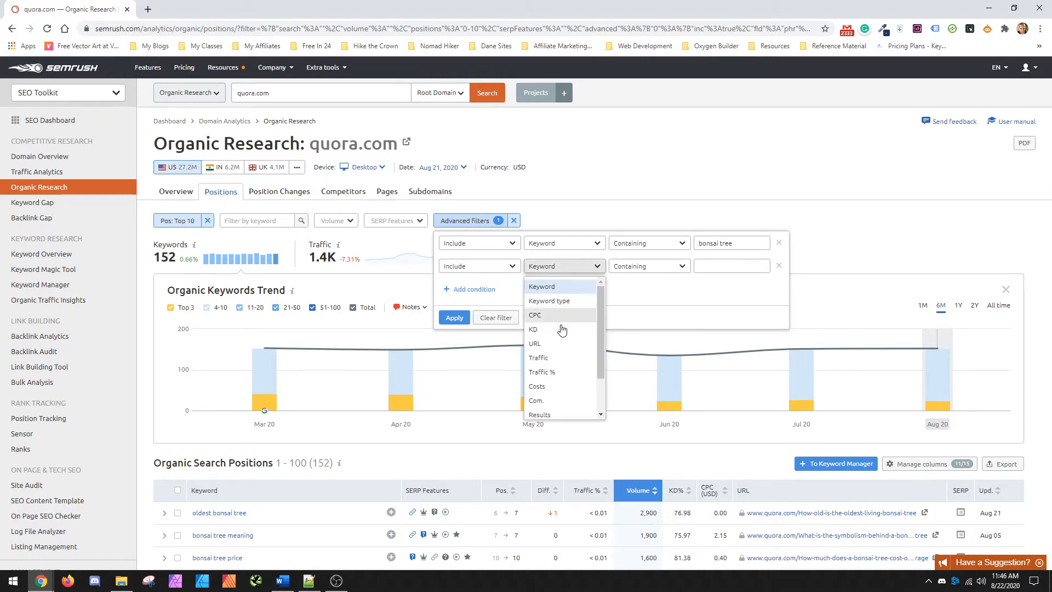
mouse_move(535, 300)
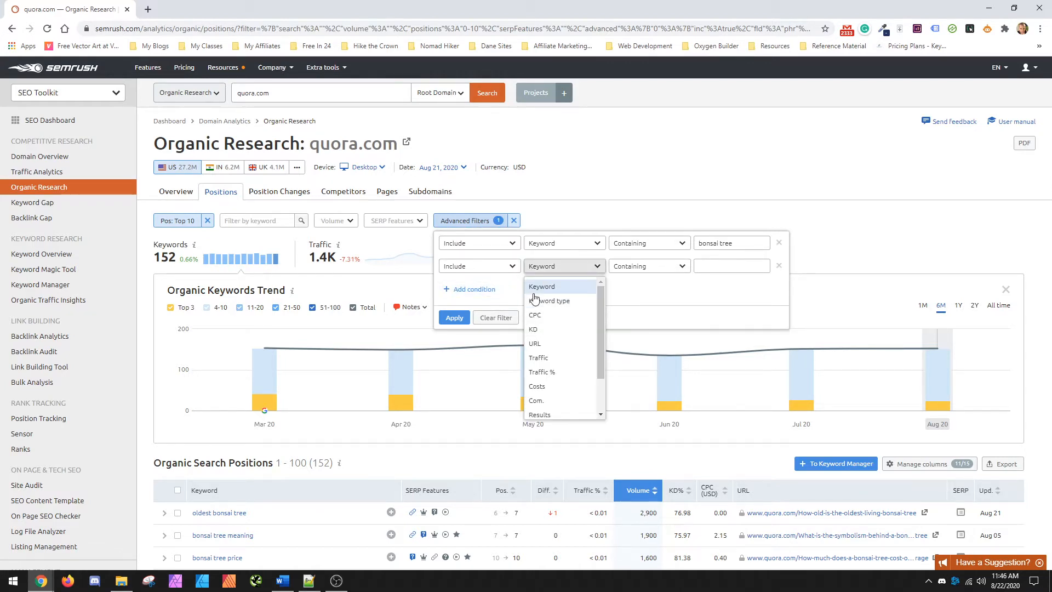
scroll("down", 3)
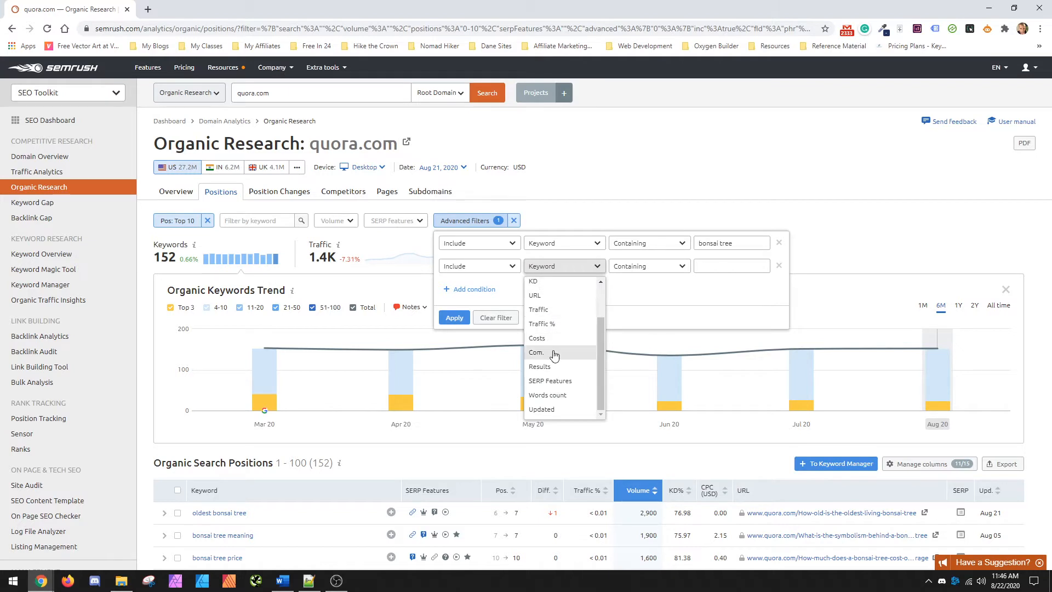
left_click(547, 395)
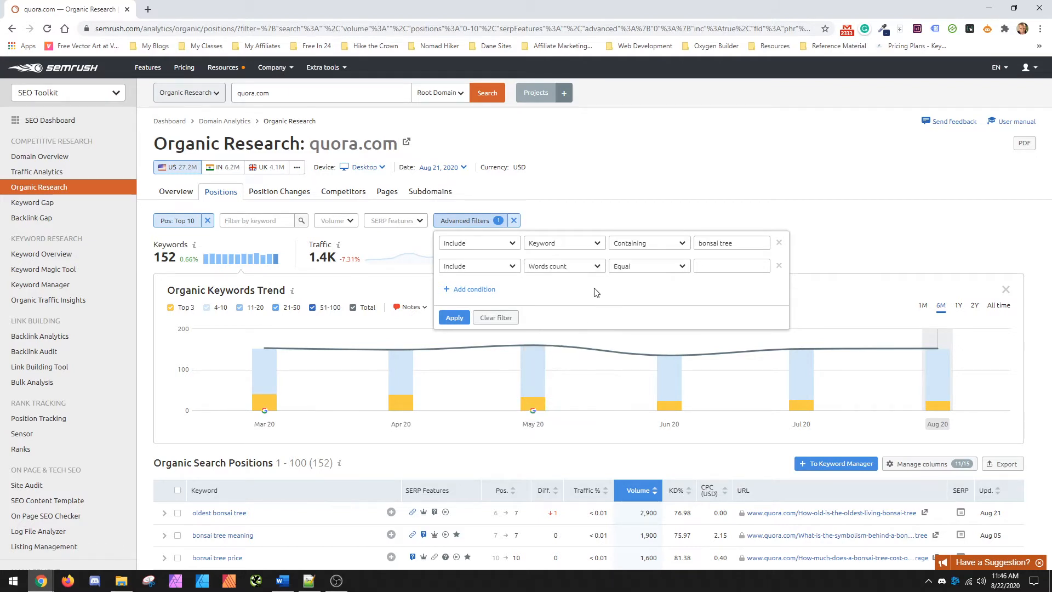
left_click(648, 266)
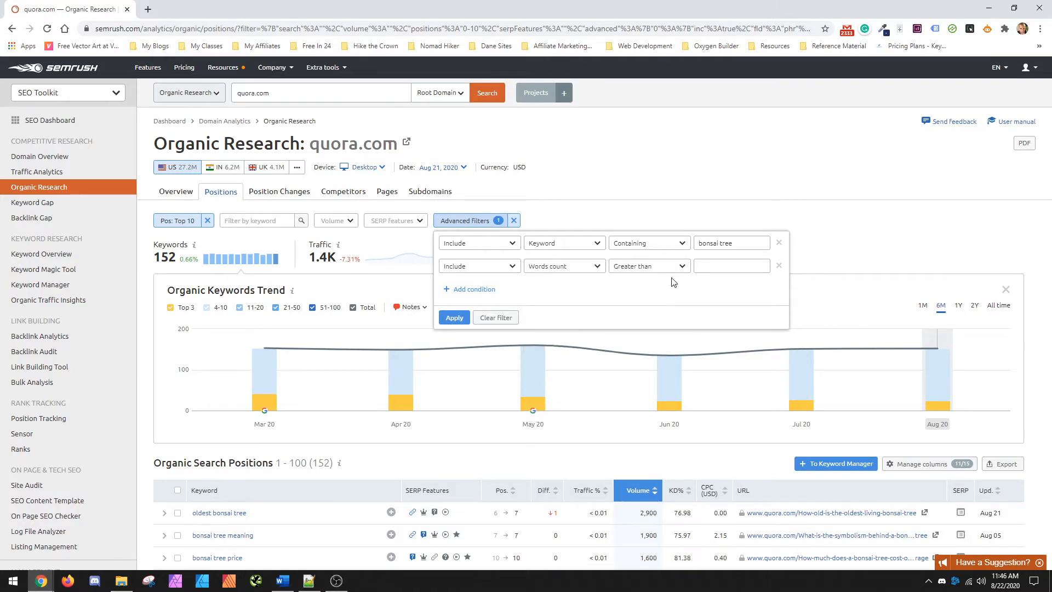
type("2")
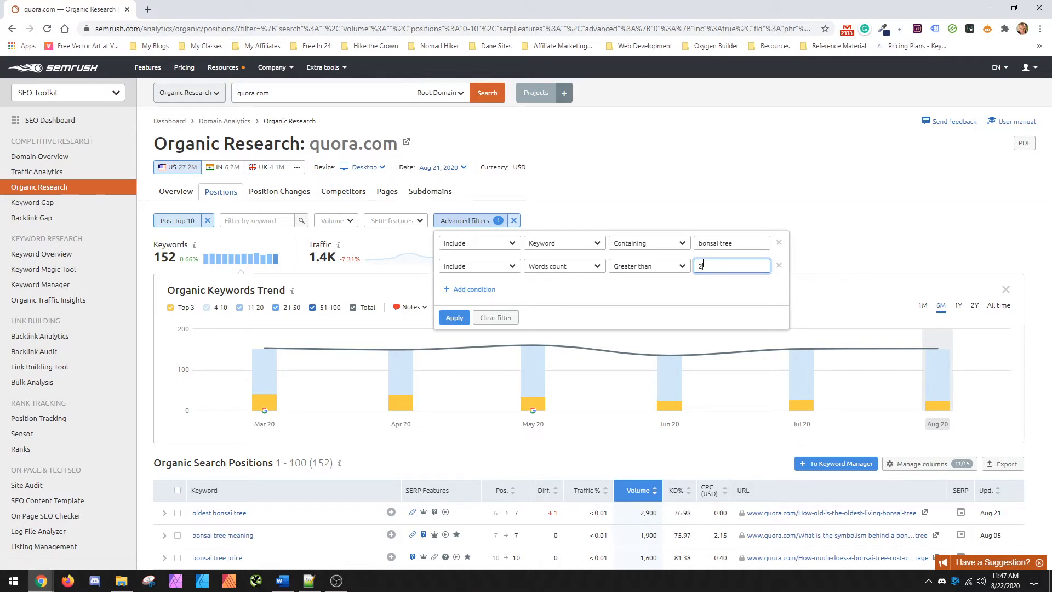
type("3")
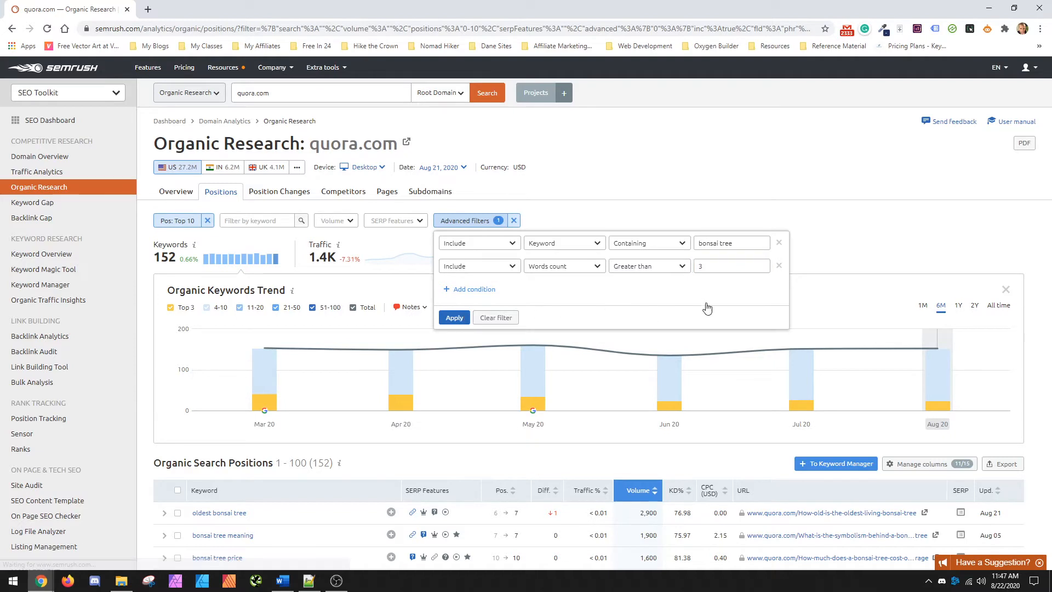
left_click(454, 317)
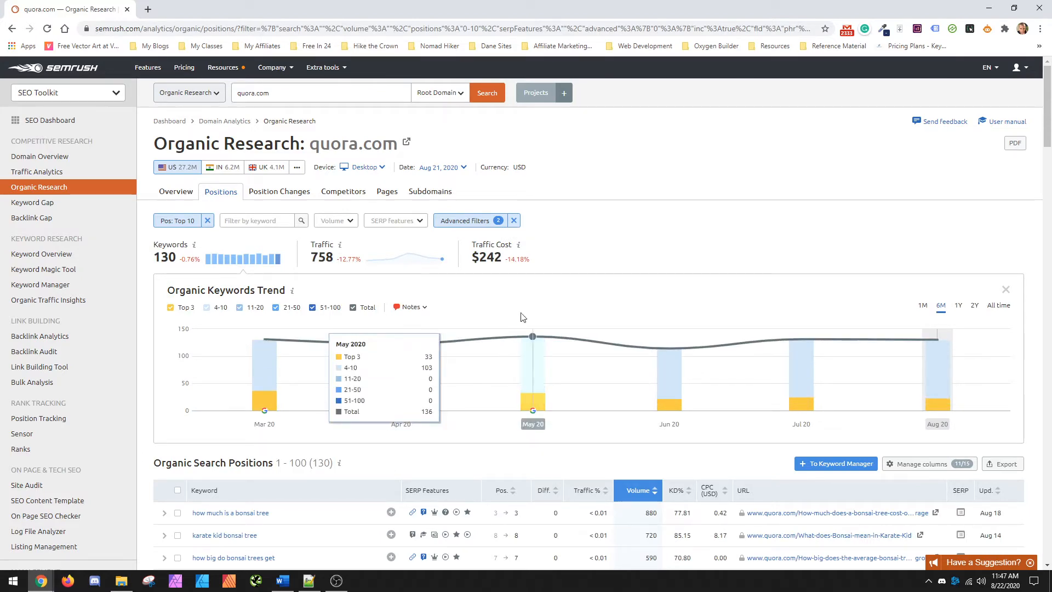
Scroll down to the results table of 130 bonsai tree keywords
scroll("down", 3)
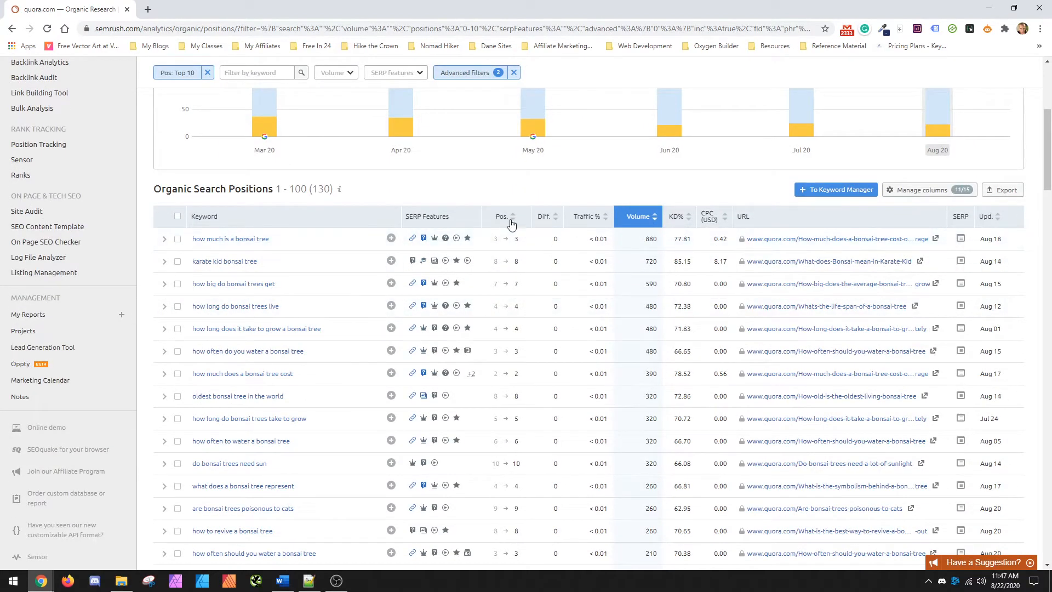
mouse_move(539, 222)
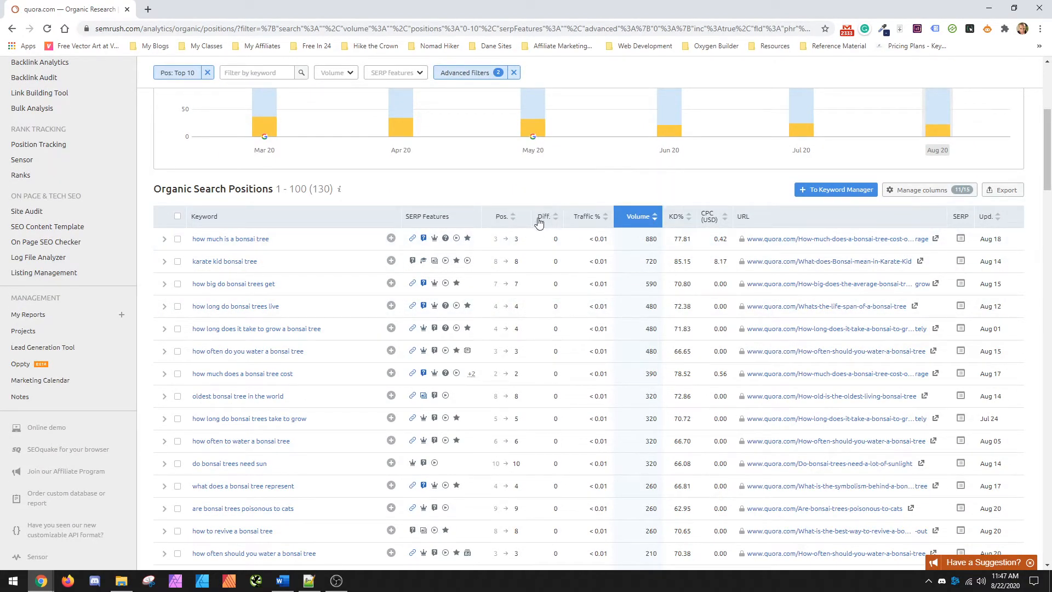
mouse_move(544, 216)
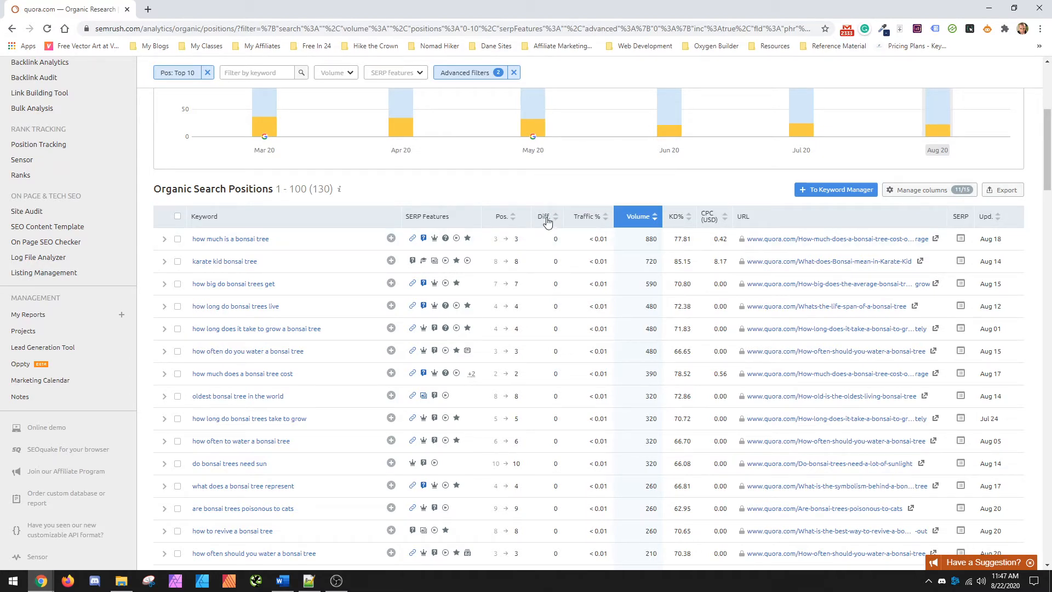
mouse_move(648, 213)
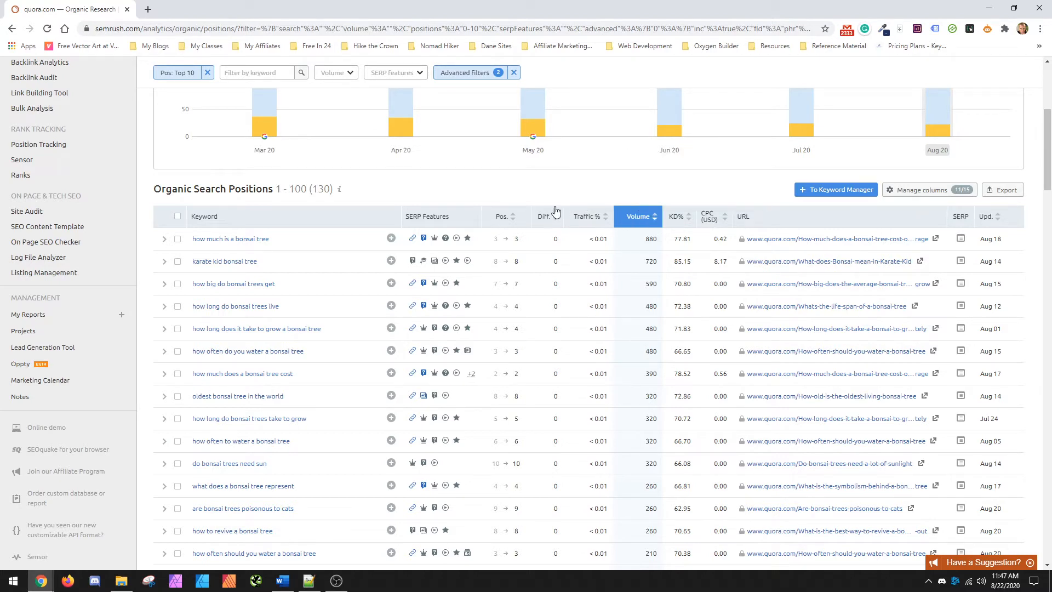
mouse_move(677, 216)
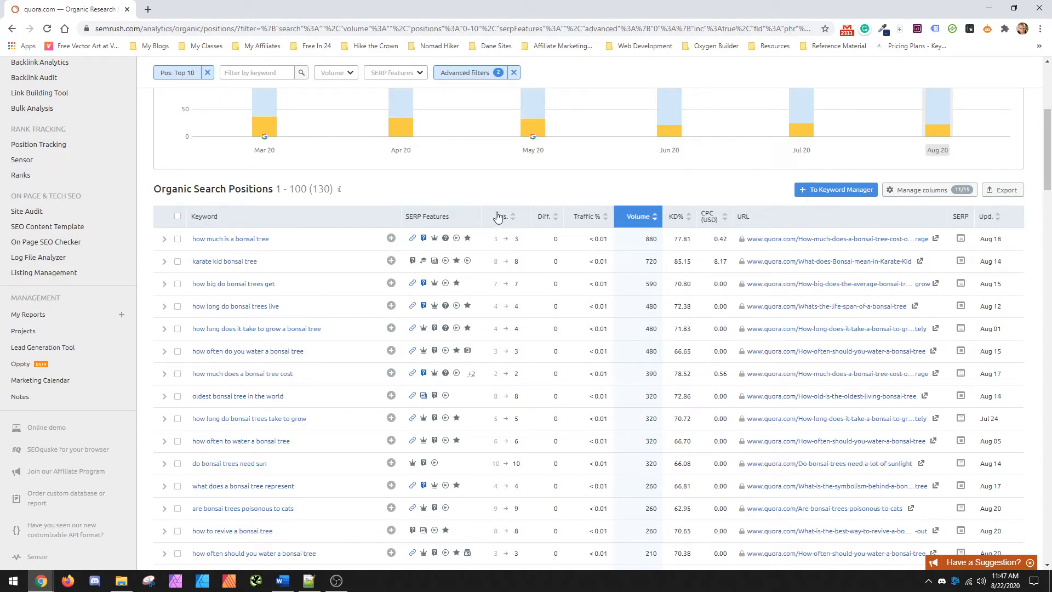
mouse_move(679, 216)
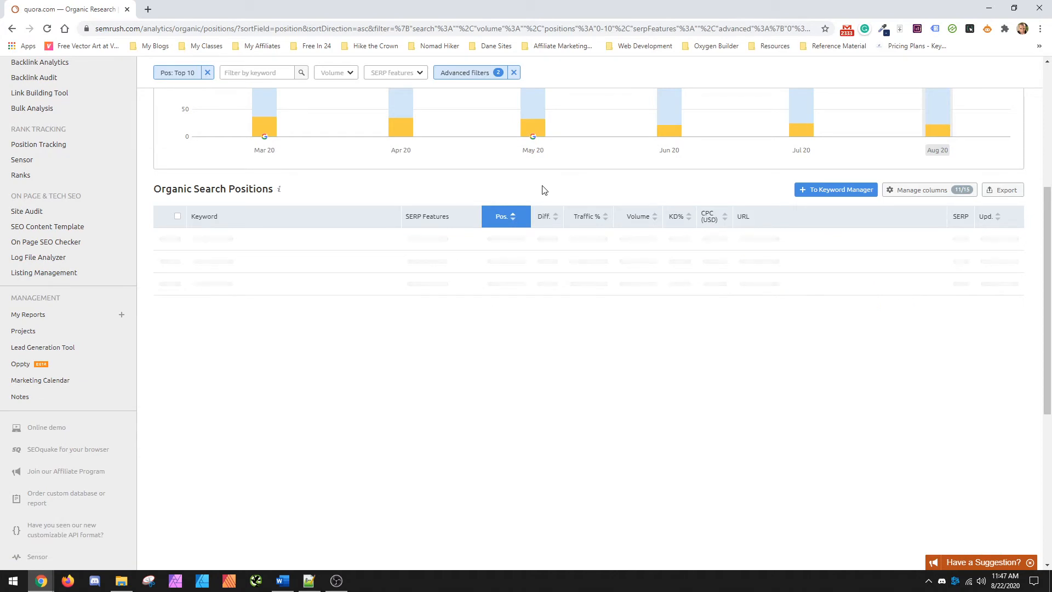
mouse_move(533, 189)
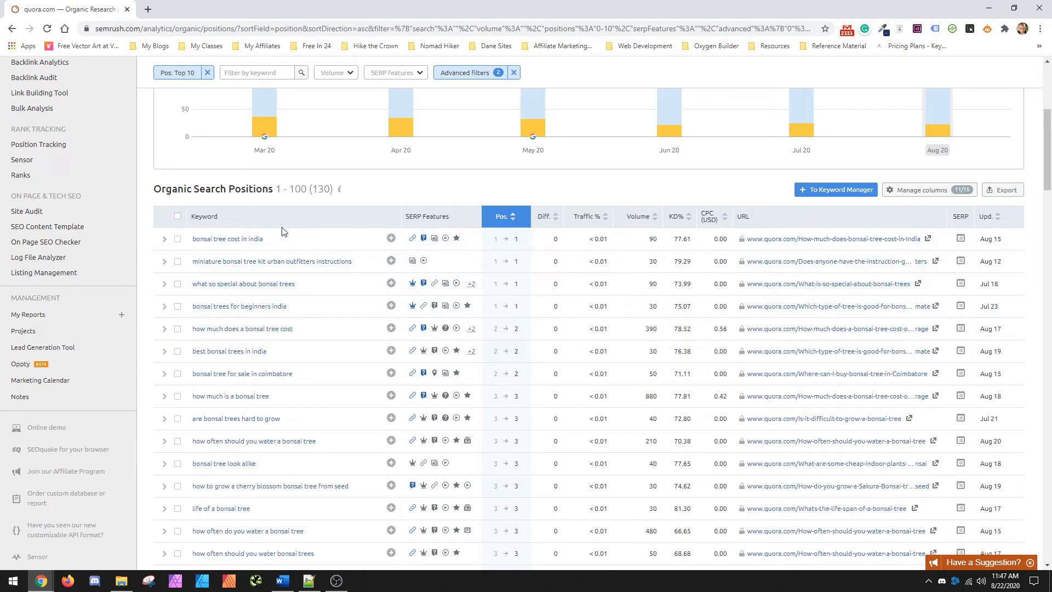
mouse_move(224, 260)
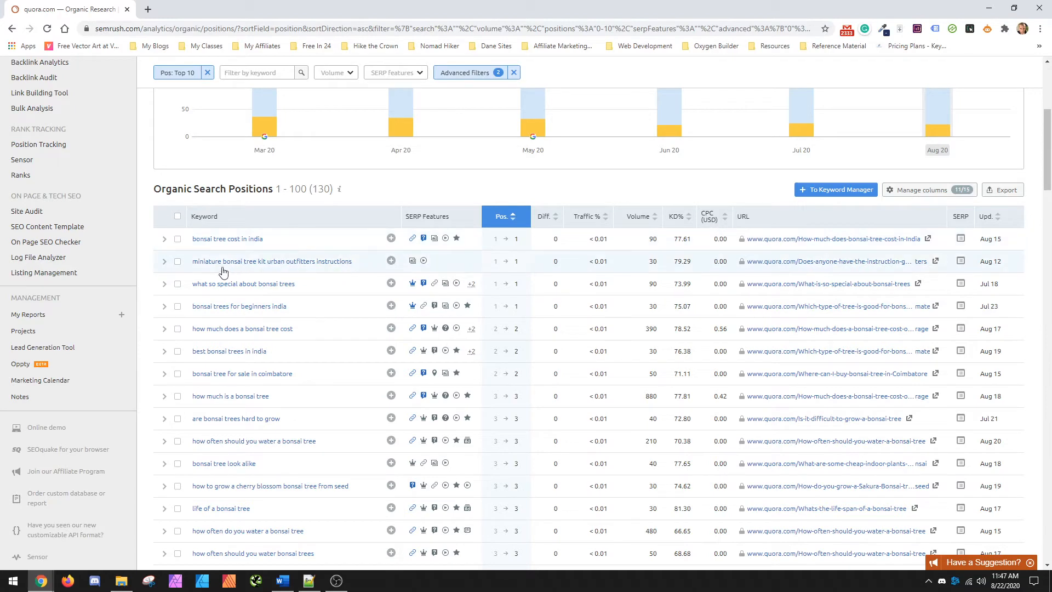
mouse_move(268, 273)
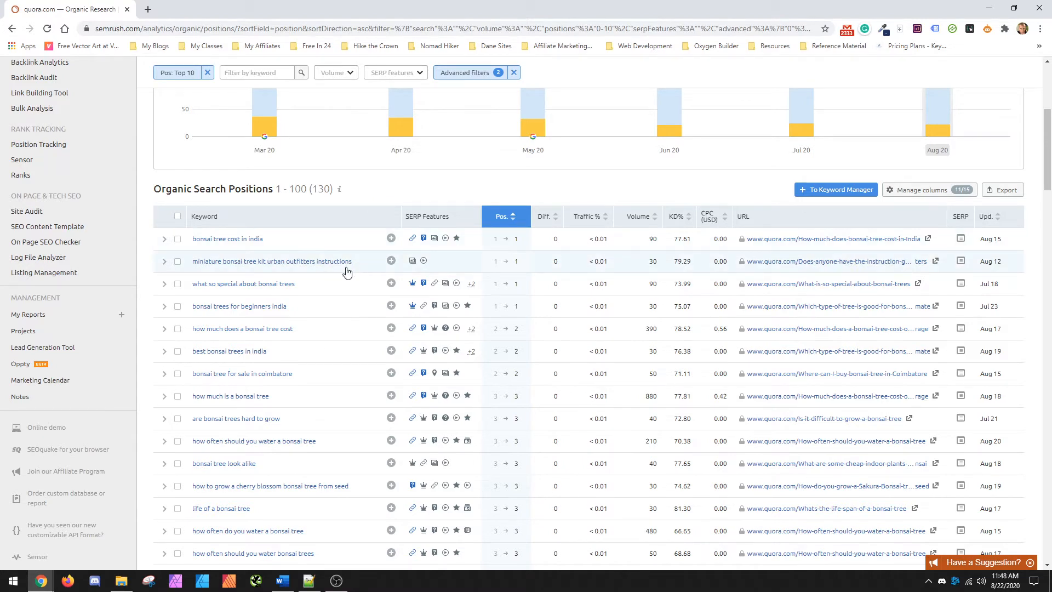
mouse_move(658, 266)
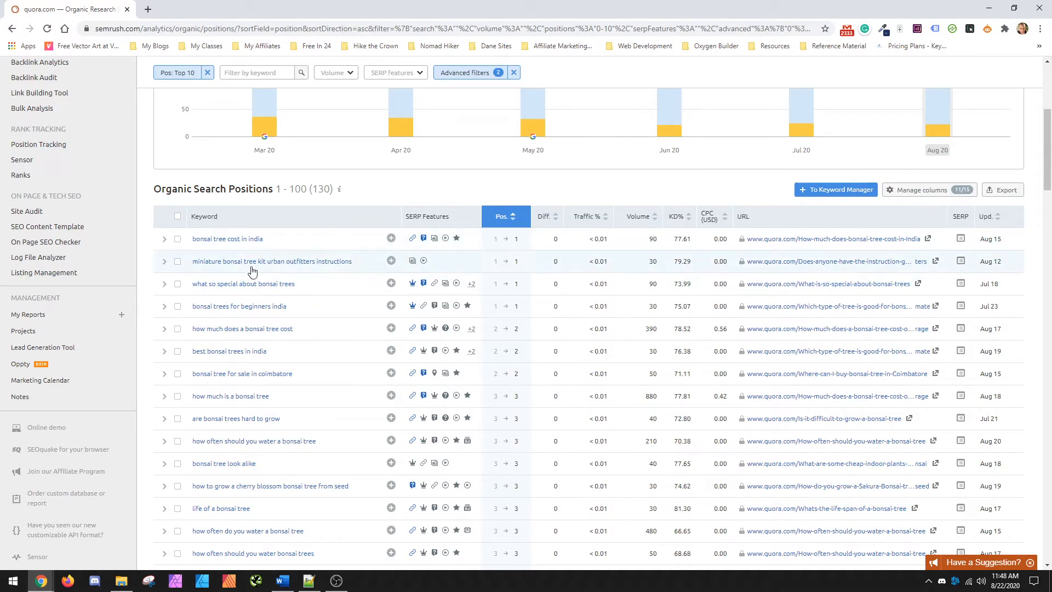
mouse_move(625, 270)
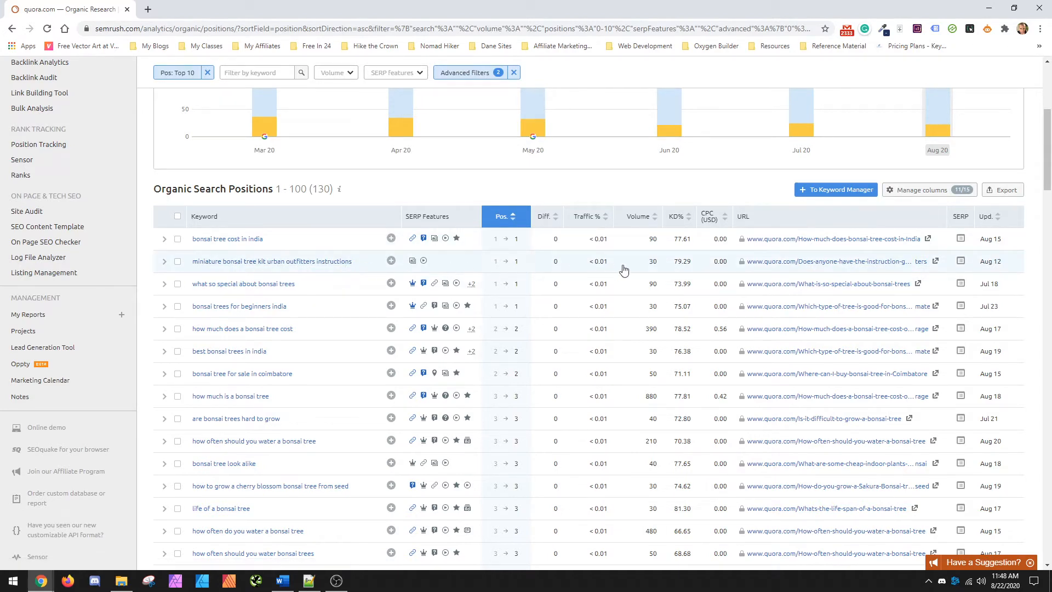
mouse_move(357, 261)
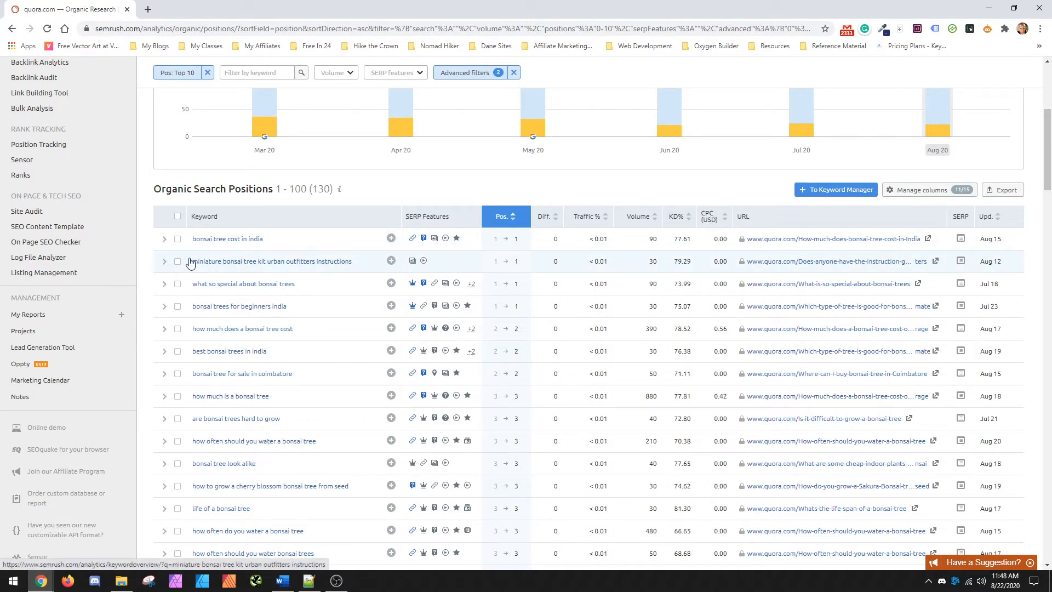
mouse_move(386, 194)
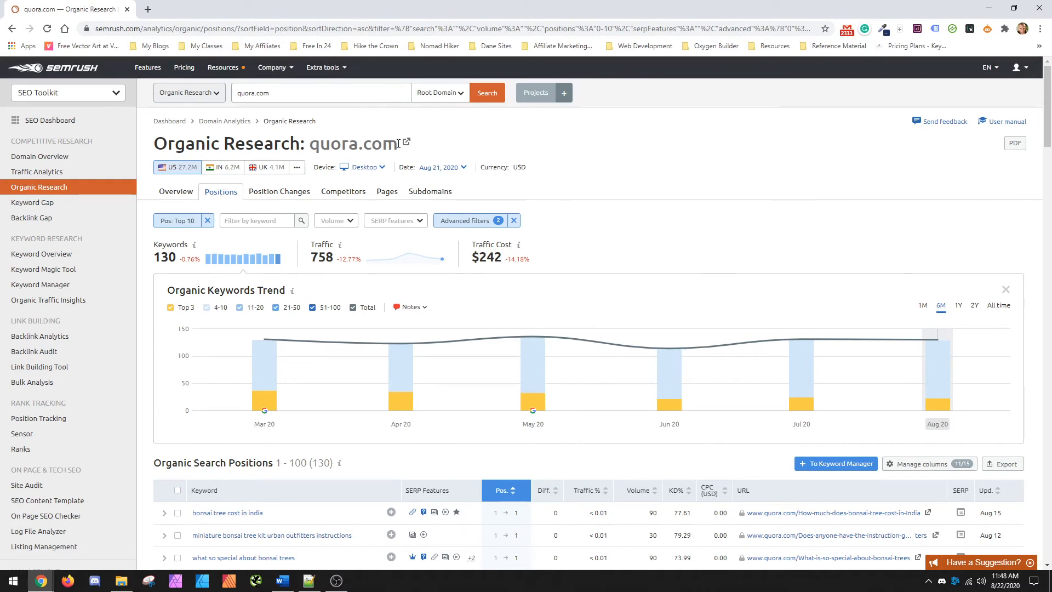
mouse_move(611, 174)
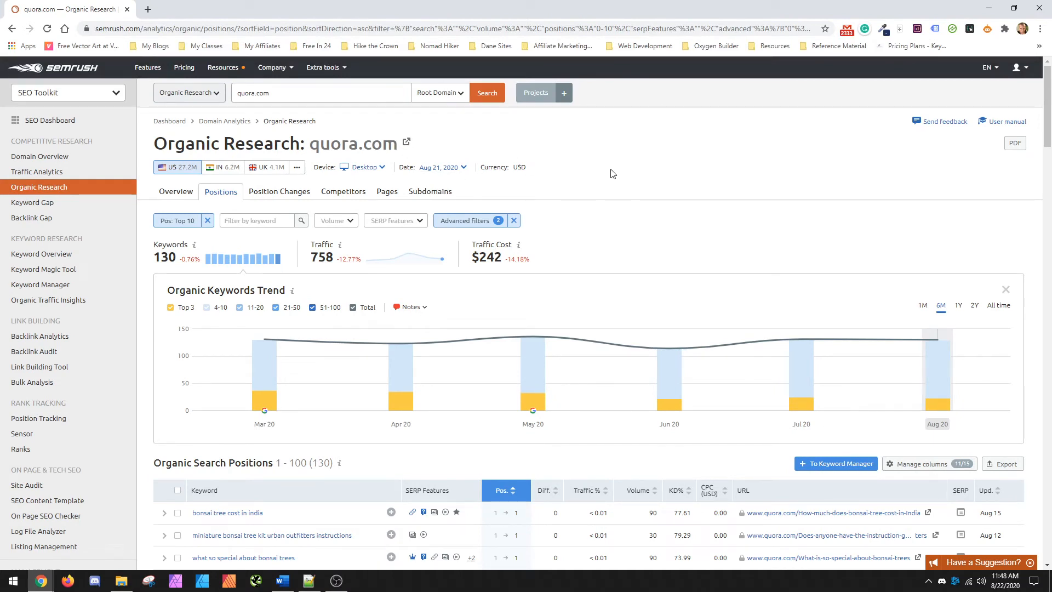
scroll("down", 3)
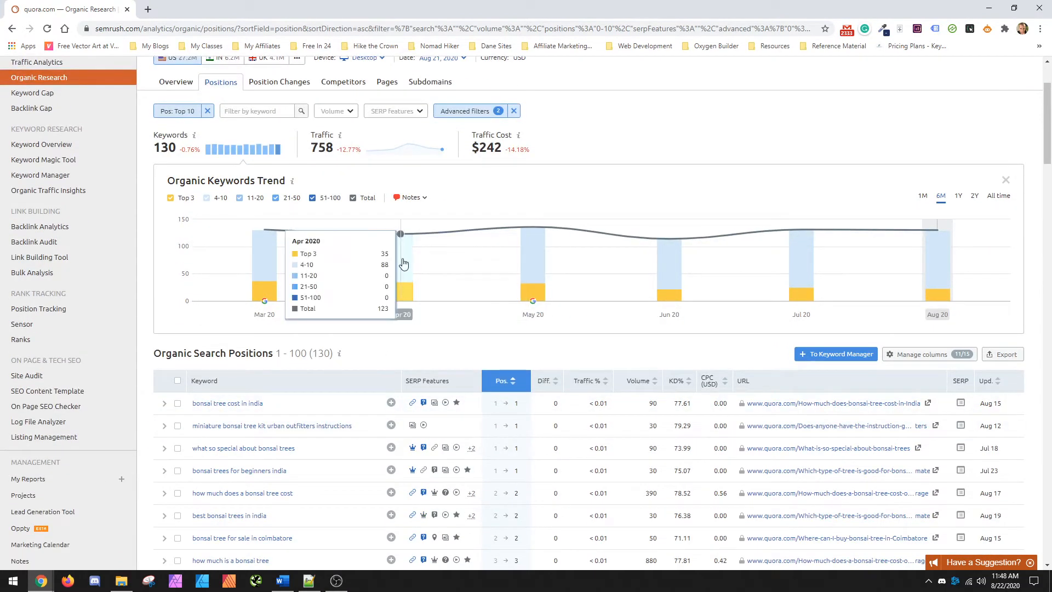
scroll("down", 3)
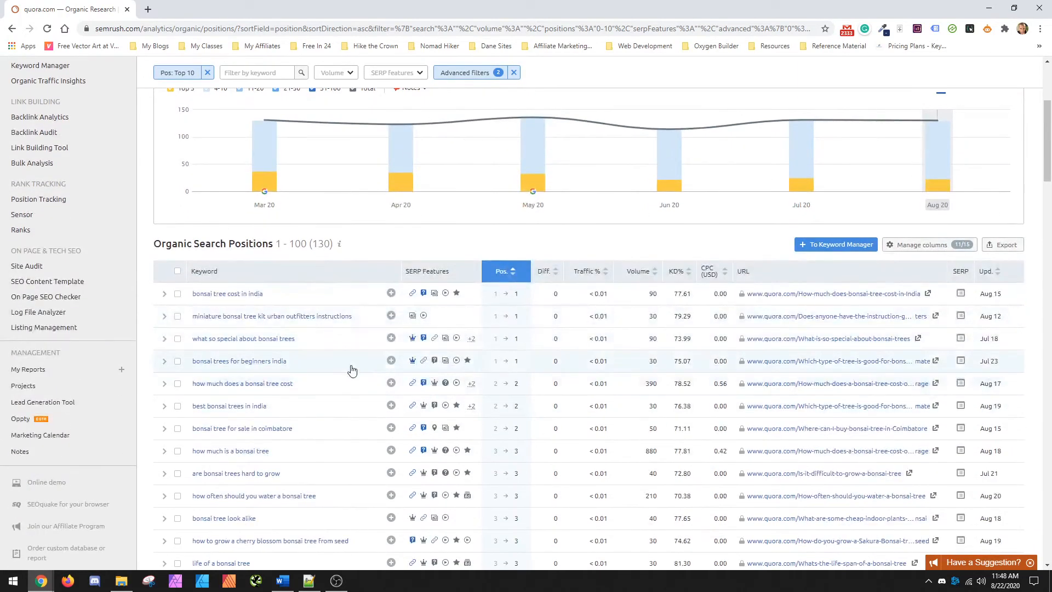
scroll("down", 3)
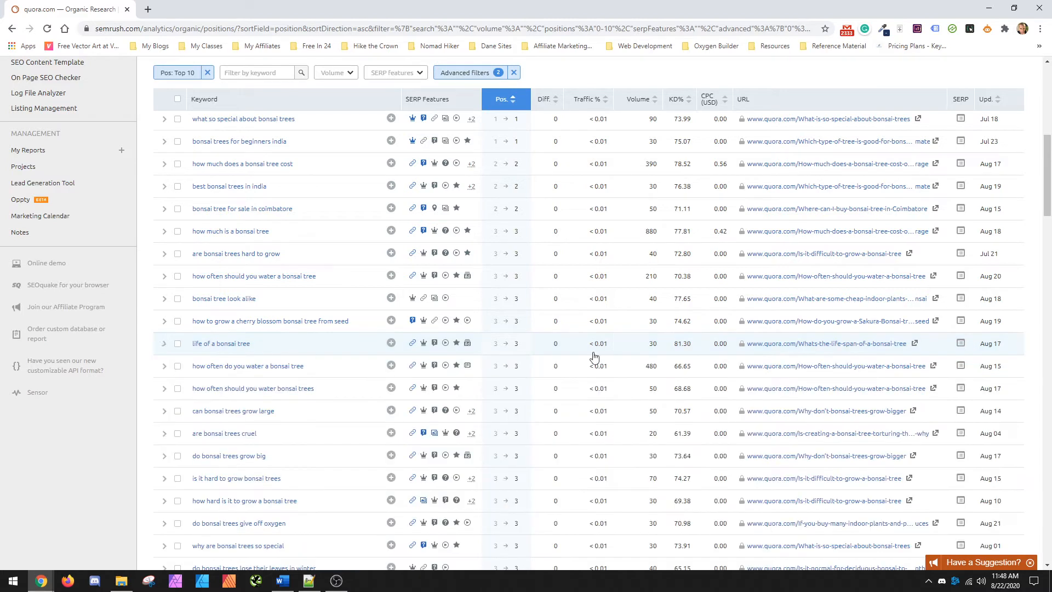
mouse_move(282, 356)
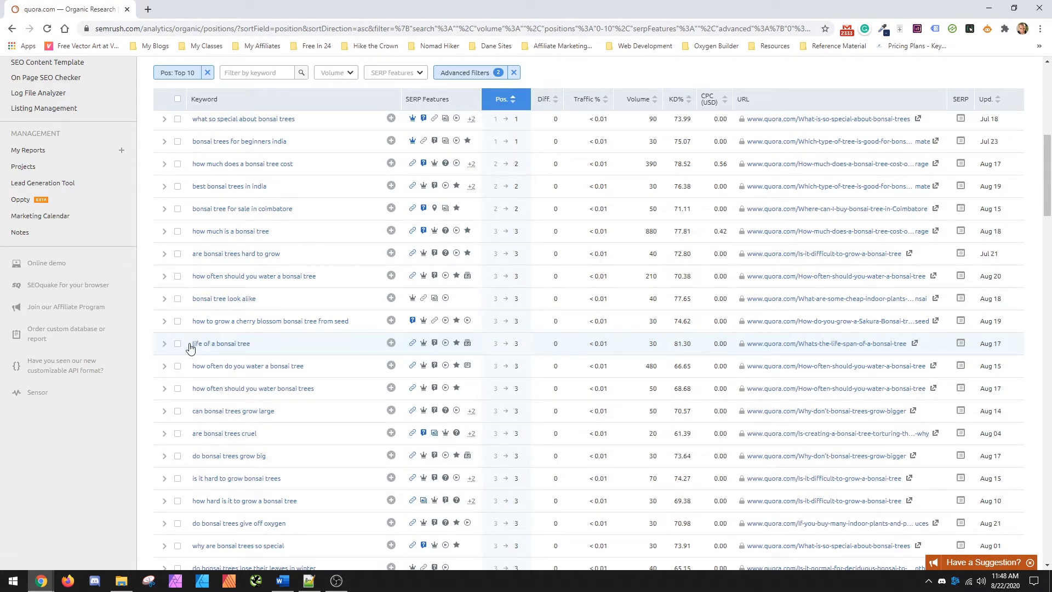
double_click(221, 343)
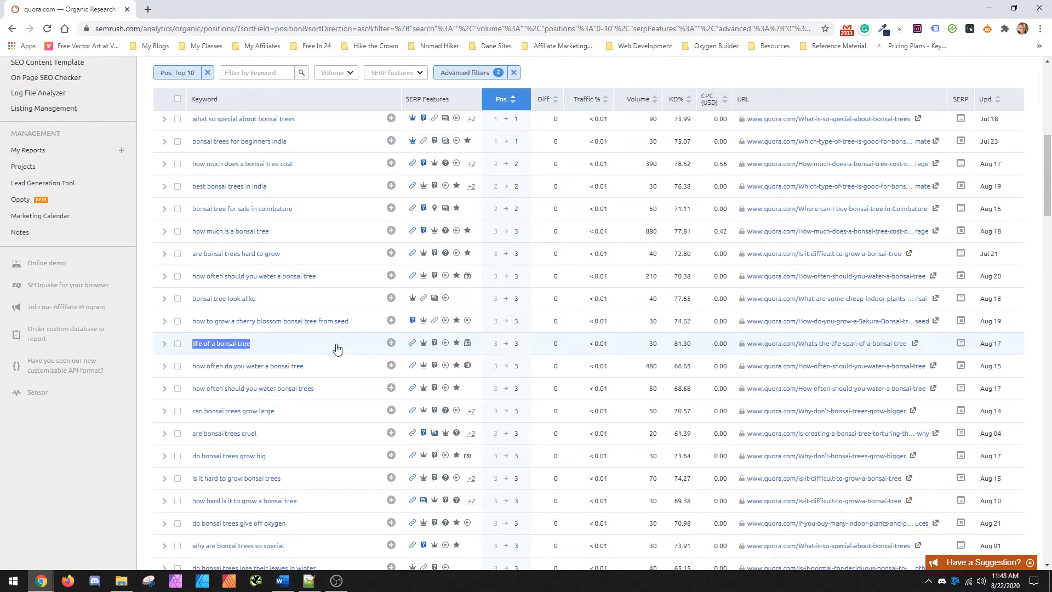
mouse_move(658, 354)
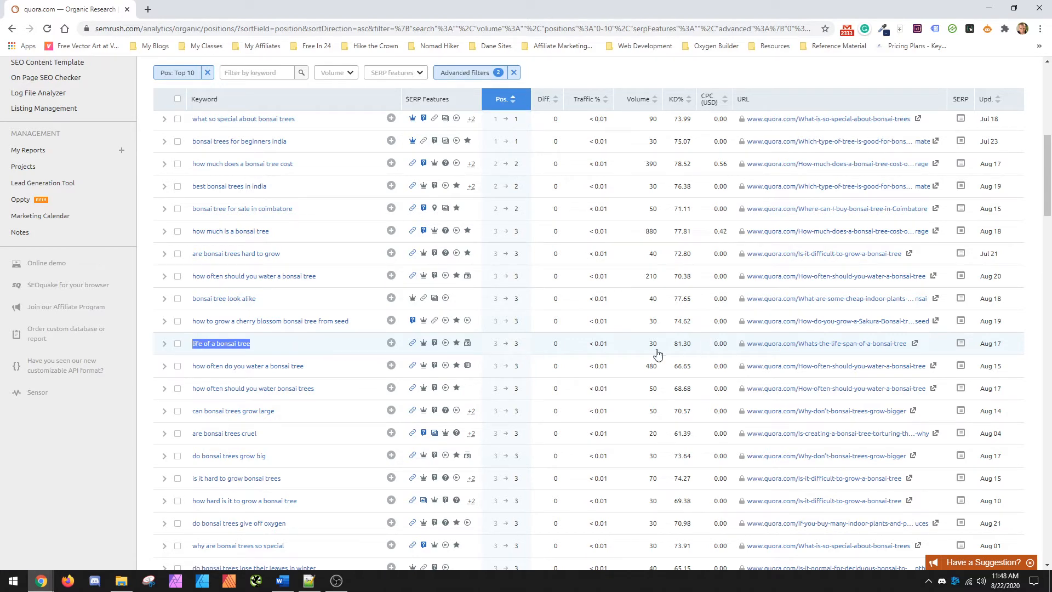
mouse_move(732, 298)
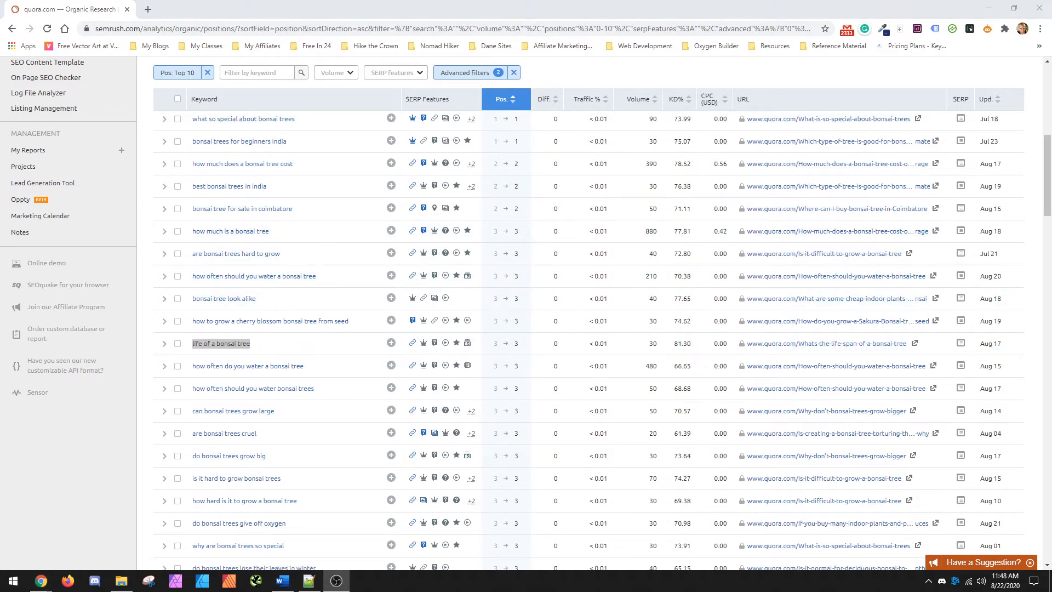
scroll("up", 3)
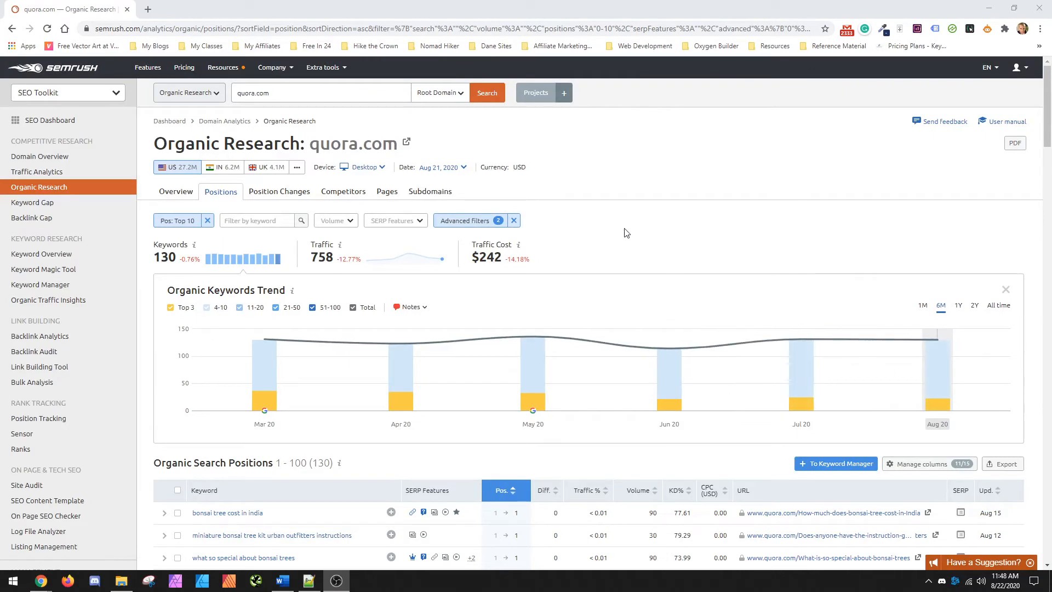
Replace quora.com with outdoorgearlab.com from the domain autocomplete suggestions
left_click(321, 93)
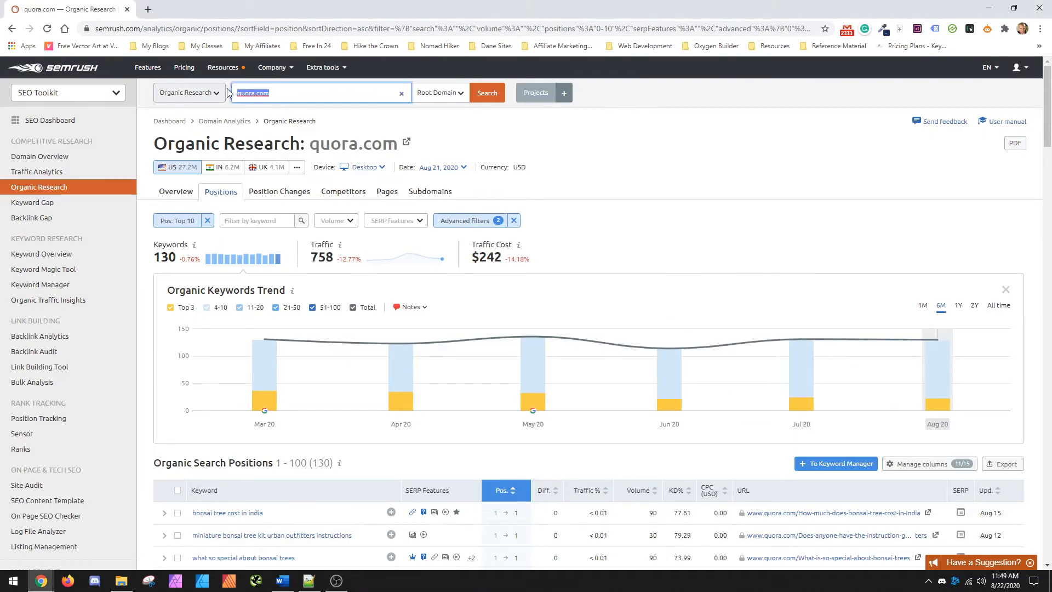
type("outdoo")
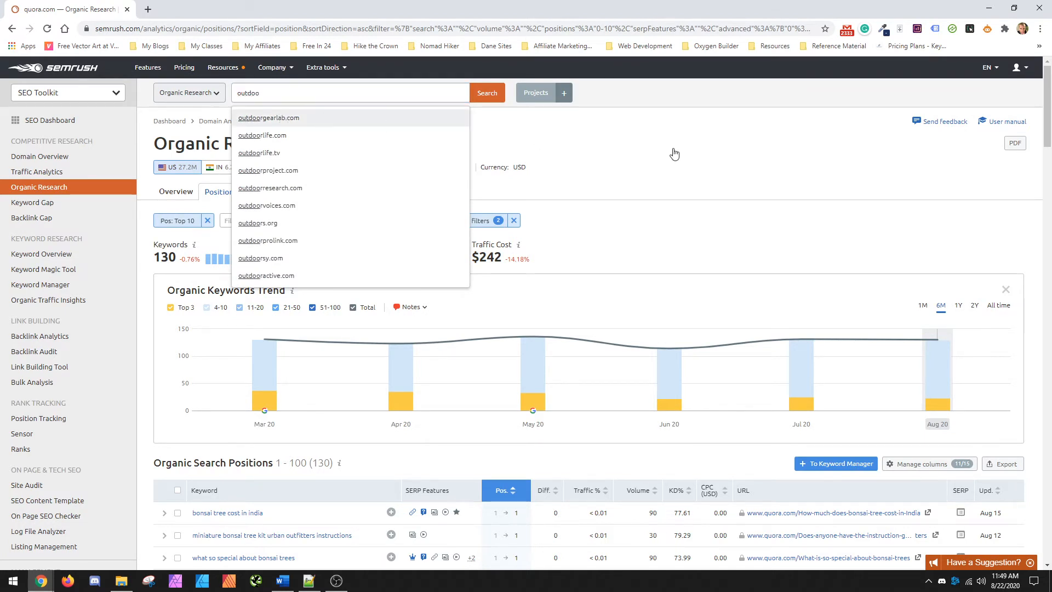
left_click(269, 118)
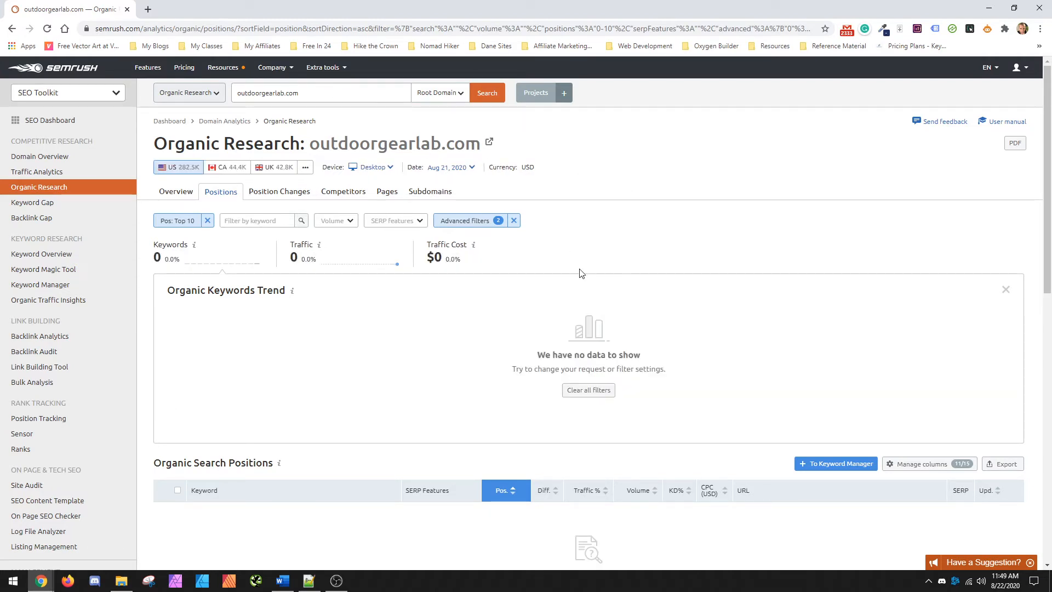
Change the Keyword Containing filter from 'bonsai tree' to 'tents' and apply
left_click(470, 220)
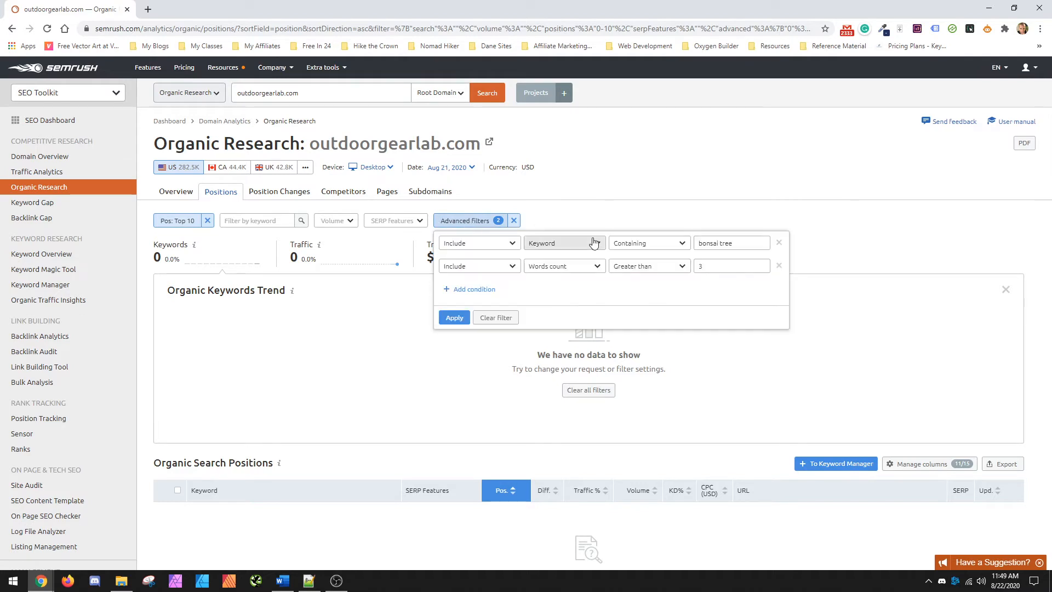
left_click(732, 243)
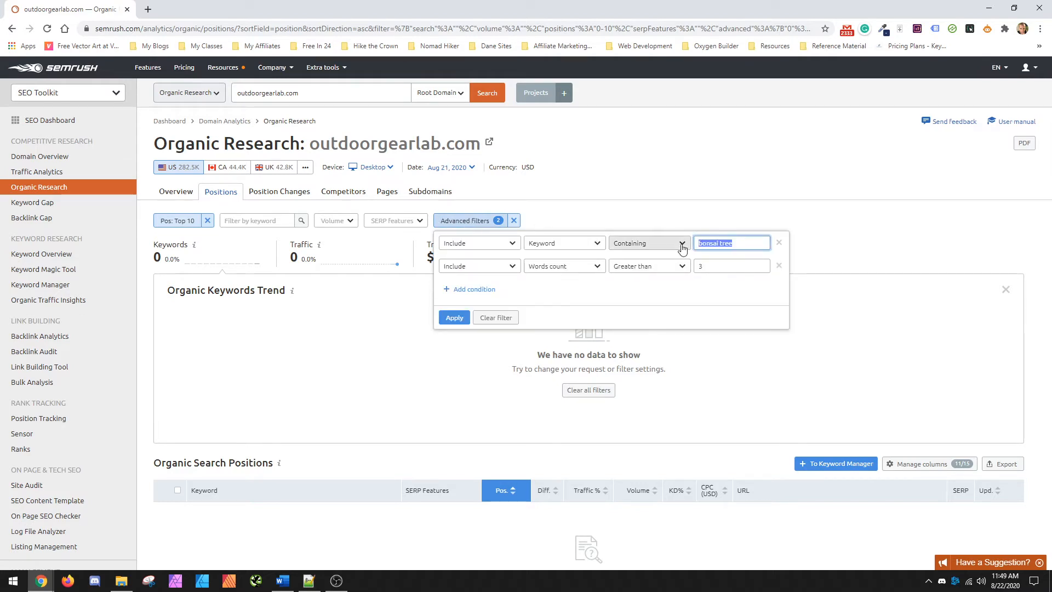
type("hiking boo")
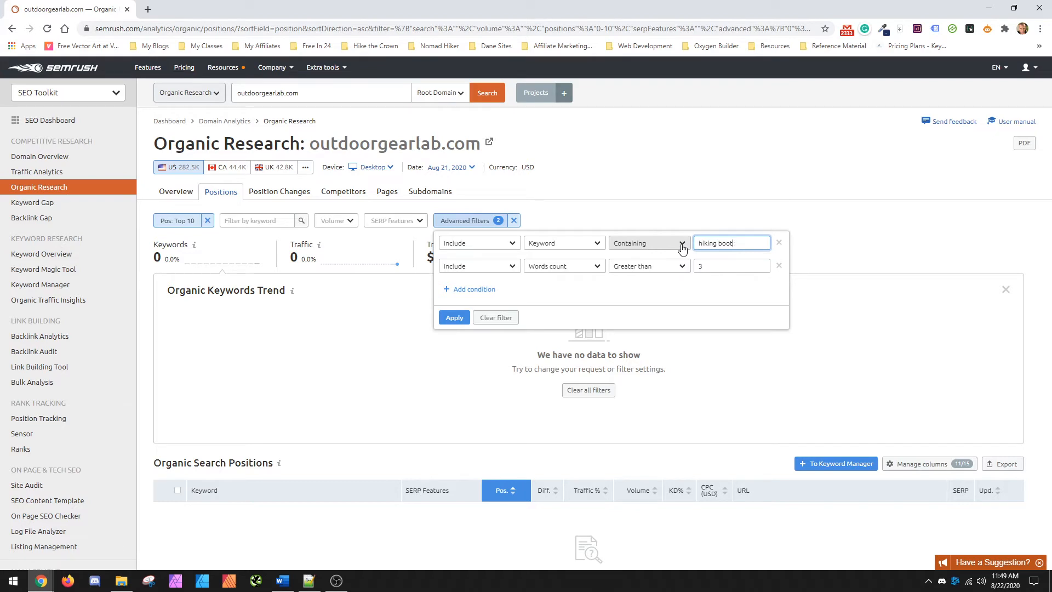
type("tents")
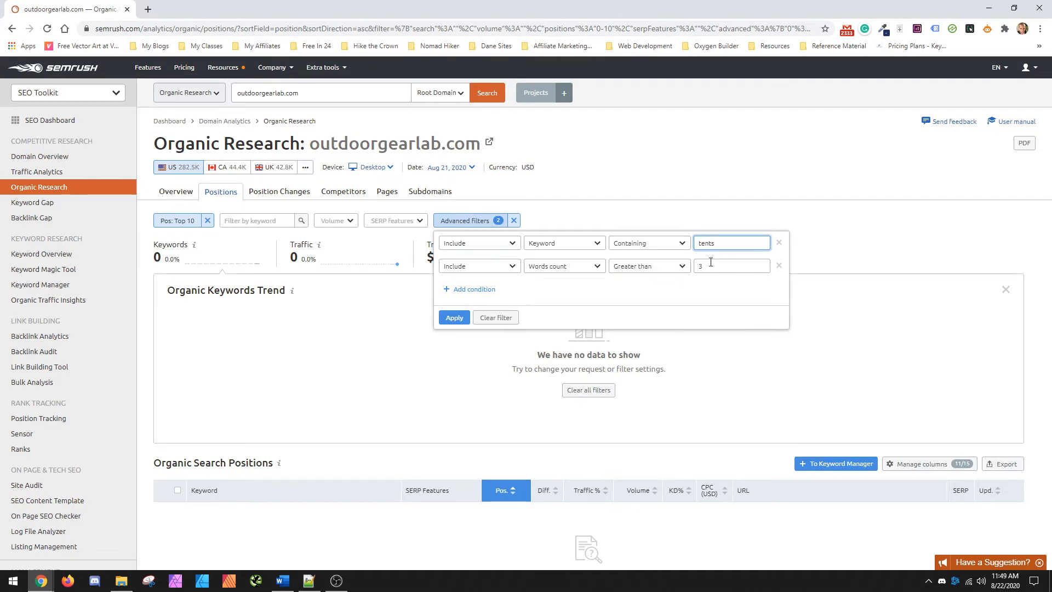
left_click(454, 317)
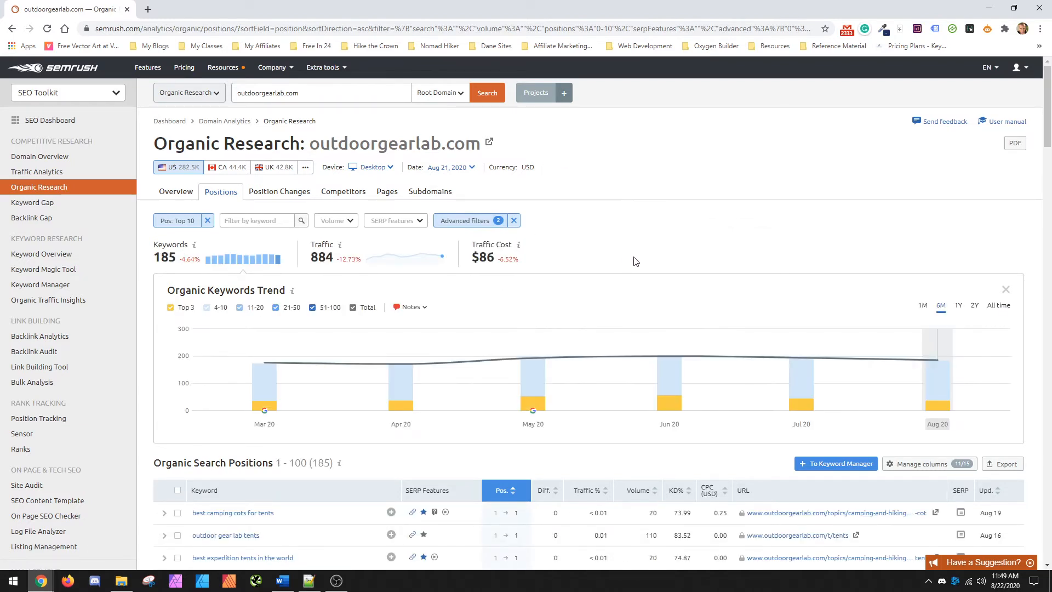
mouse_move(289, 521)
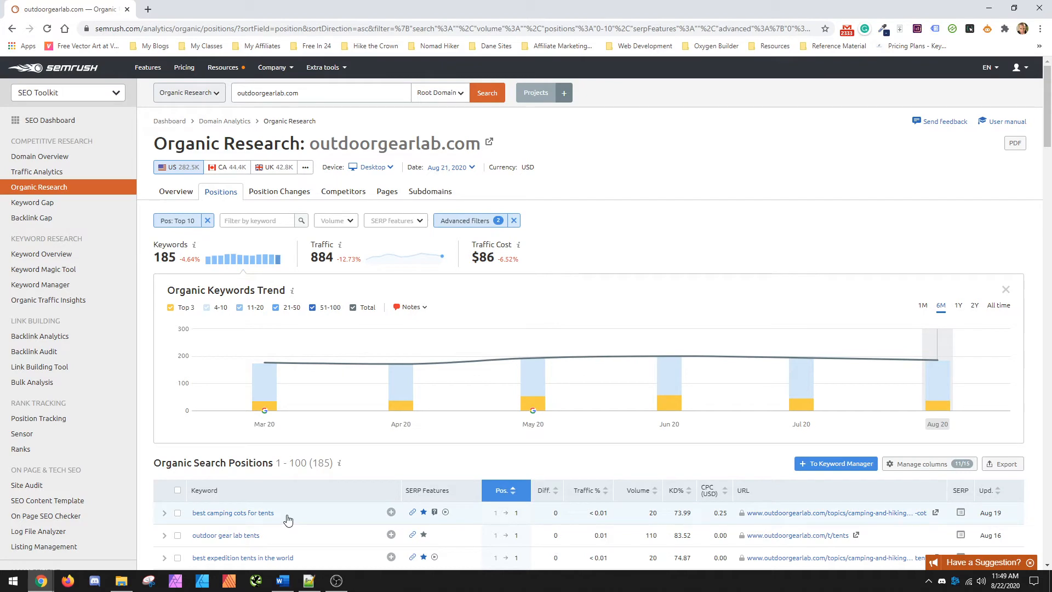
mouse_move(376, 466)
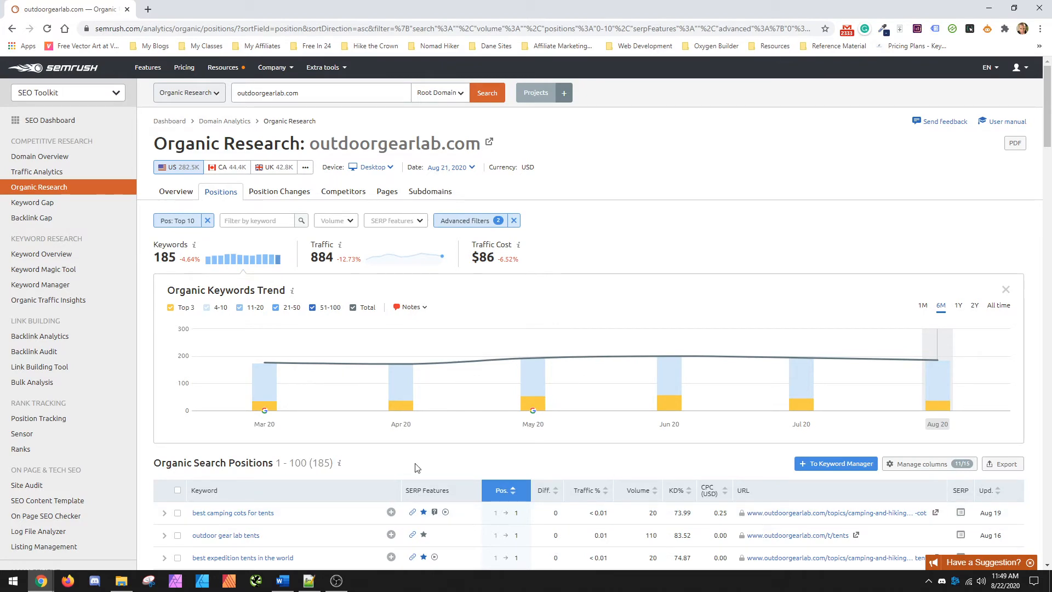
scroll("down", 3)
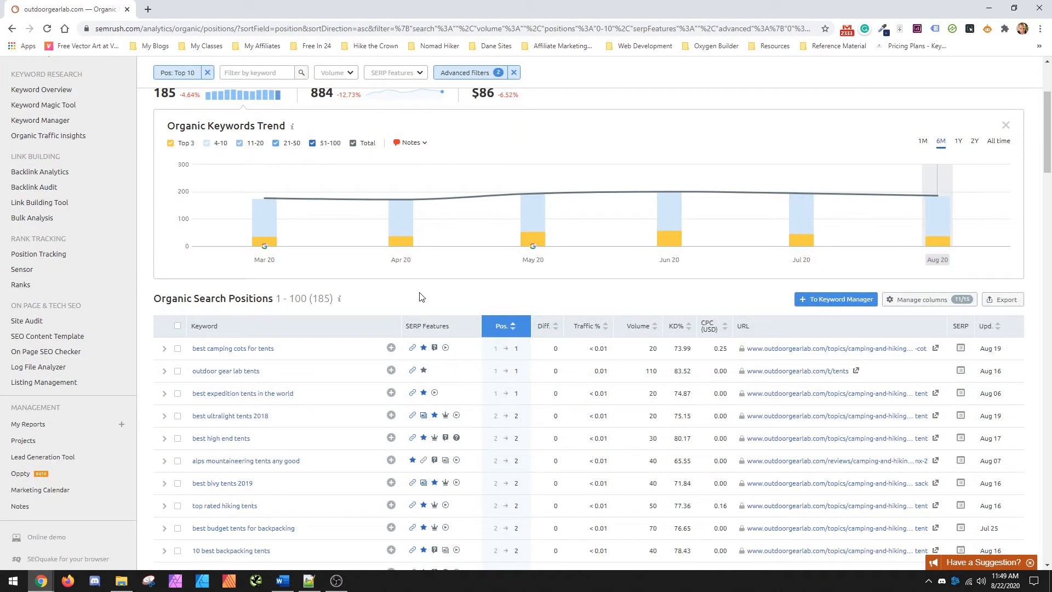
mouse_move(505, 264)
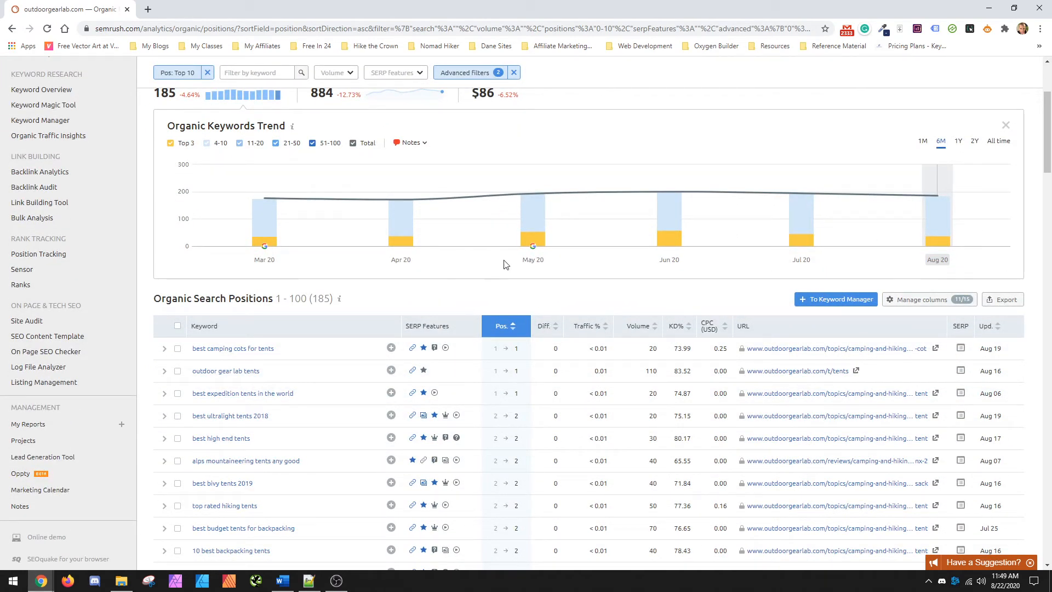
scroll("up", 3)
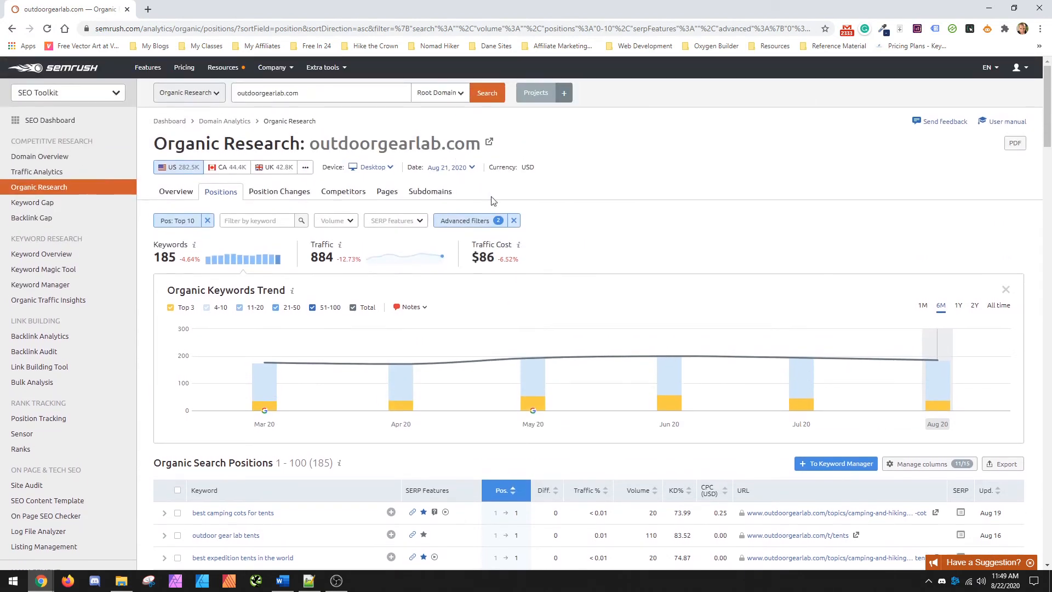
scroll("down", 3)
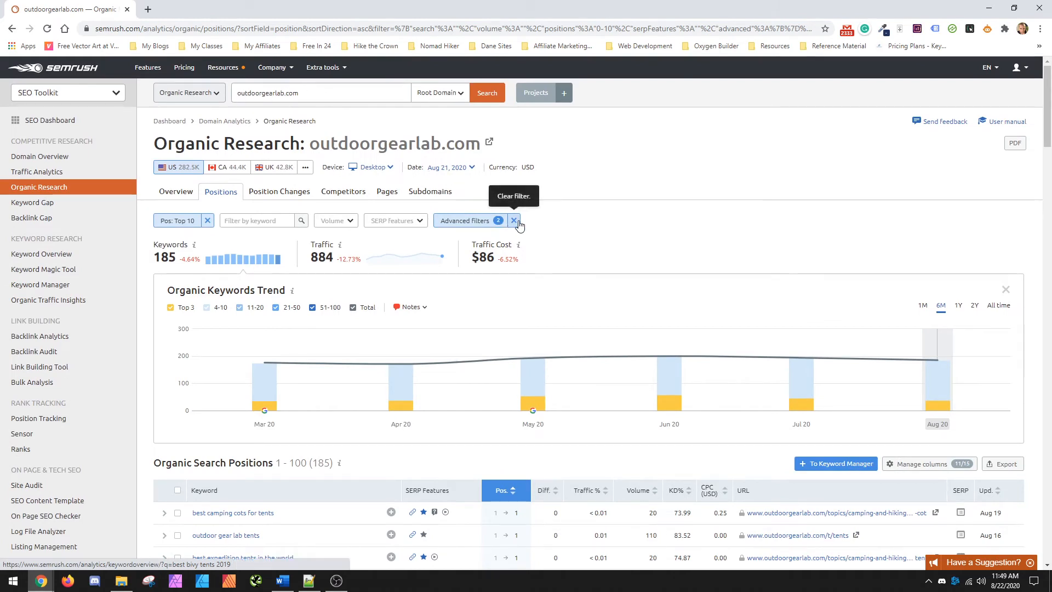
Clear all Advanced filters and scroll through the 76.5K unfiltered top-10 keywords
left_click(514, 220)
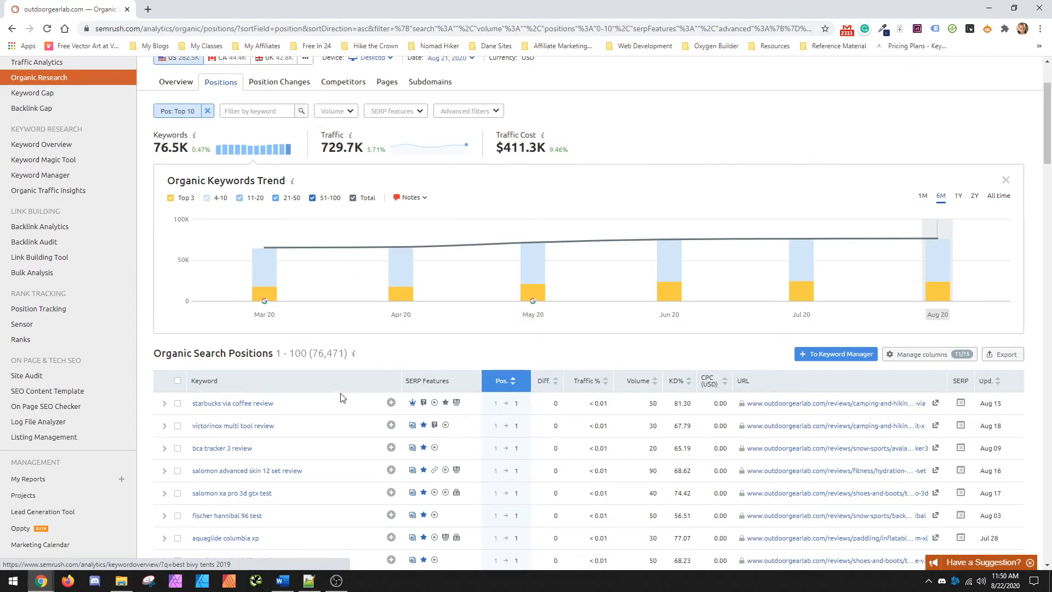
mouse_move(297, 437)
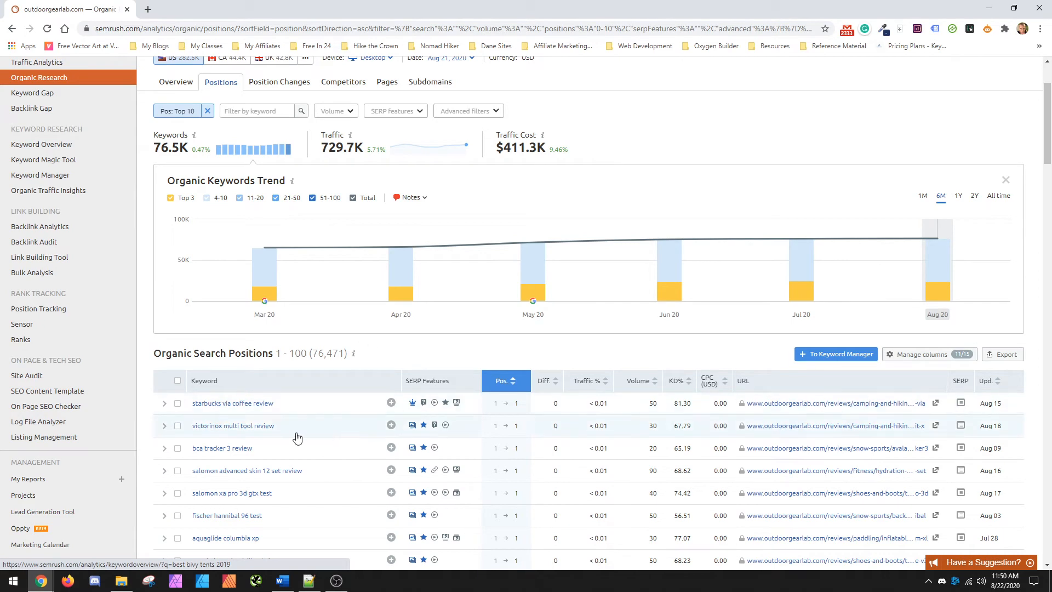
scroll("down", 3)
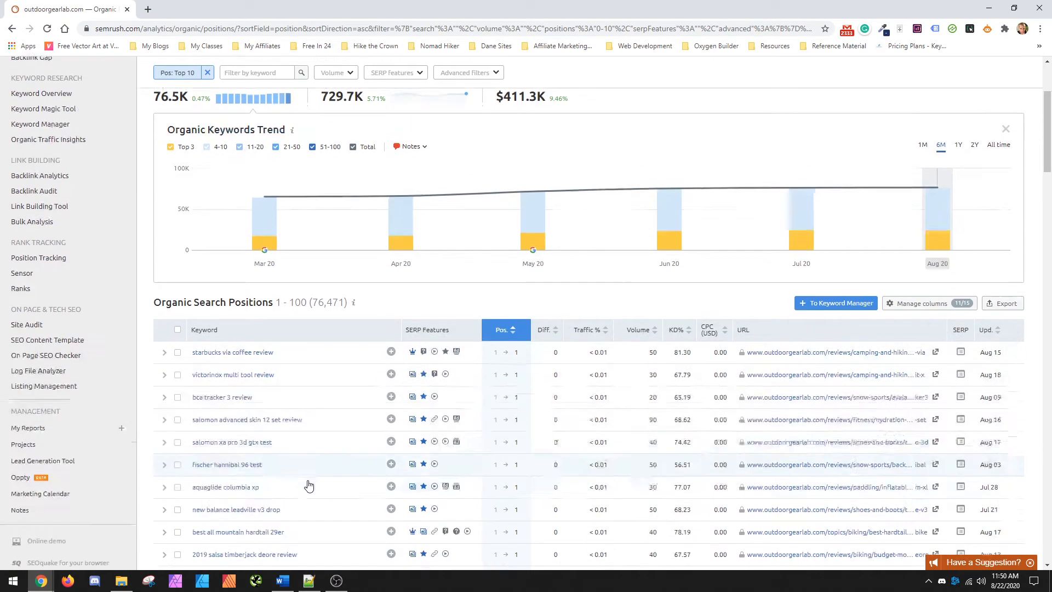
scroll("down", 3)
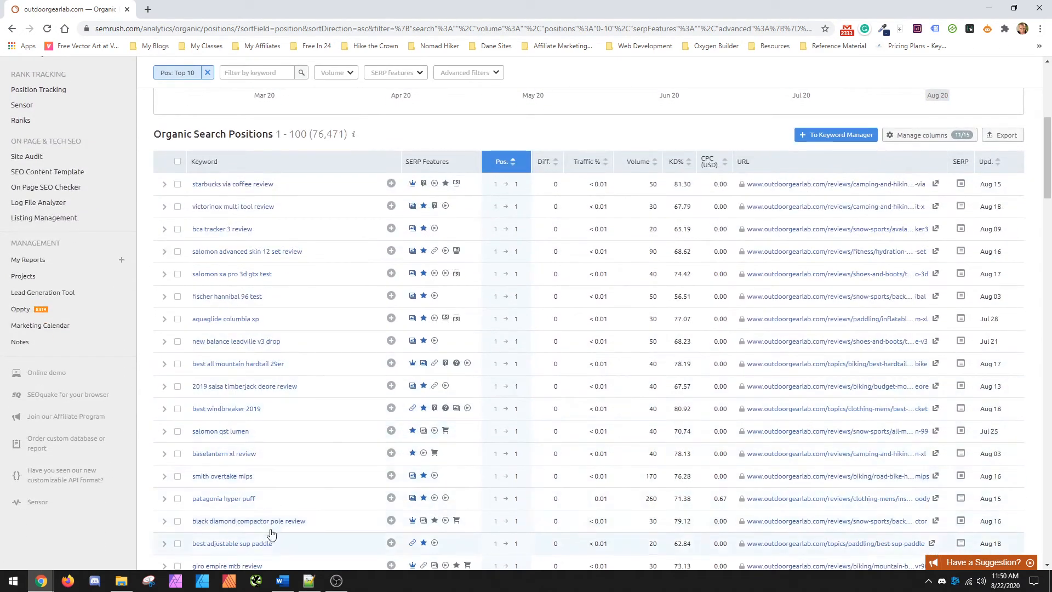
scroll("down", 3)
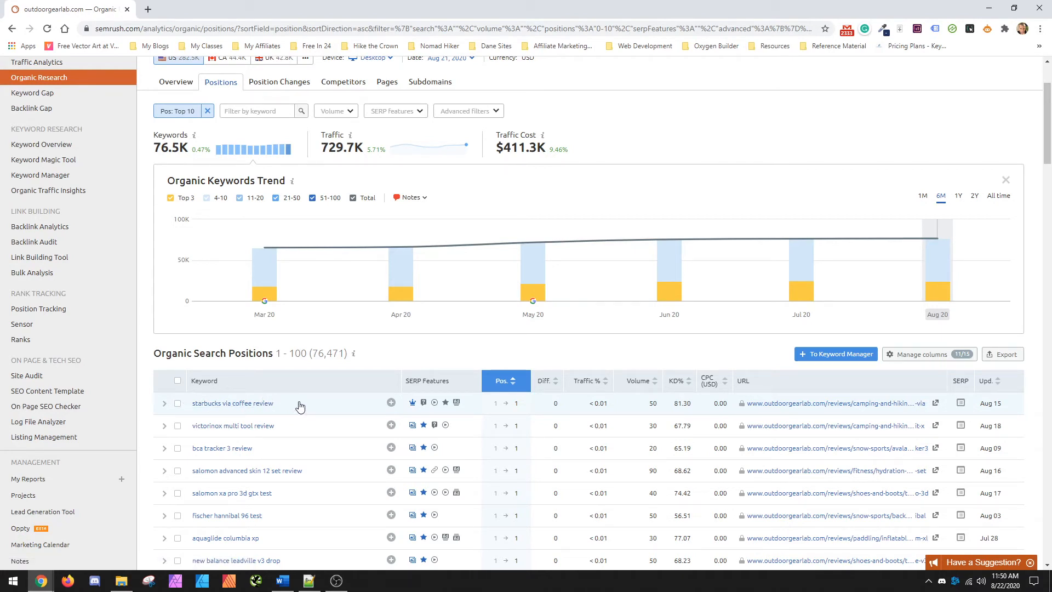
mouse_move(399, 354)
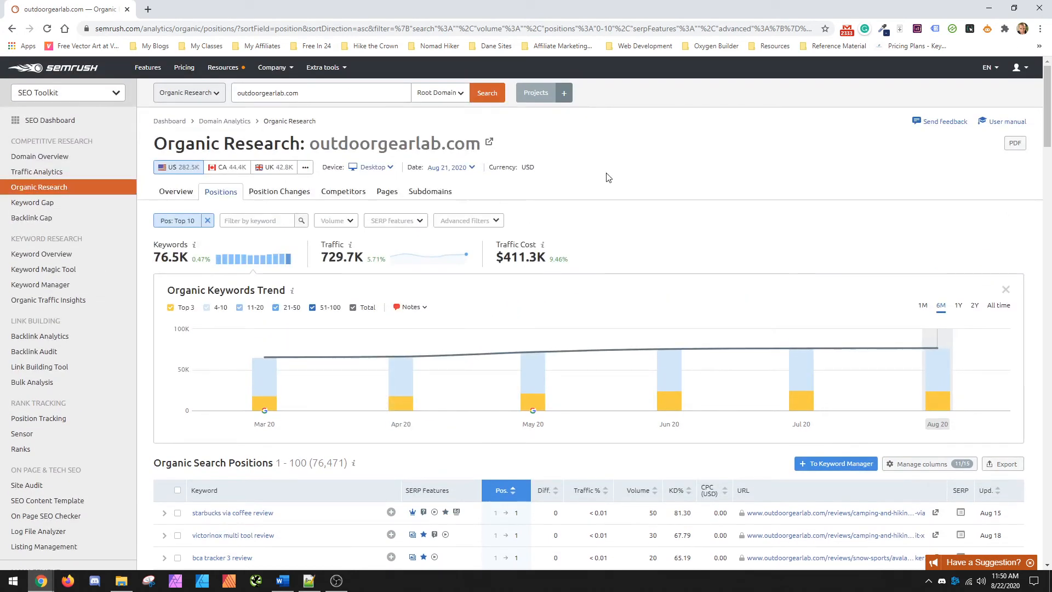
mouse_move(669, 182)
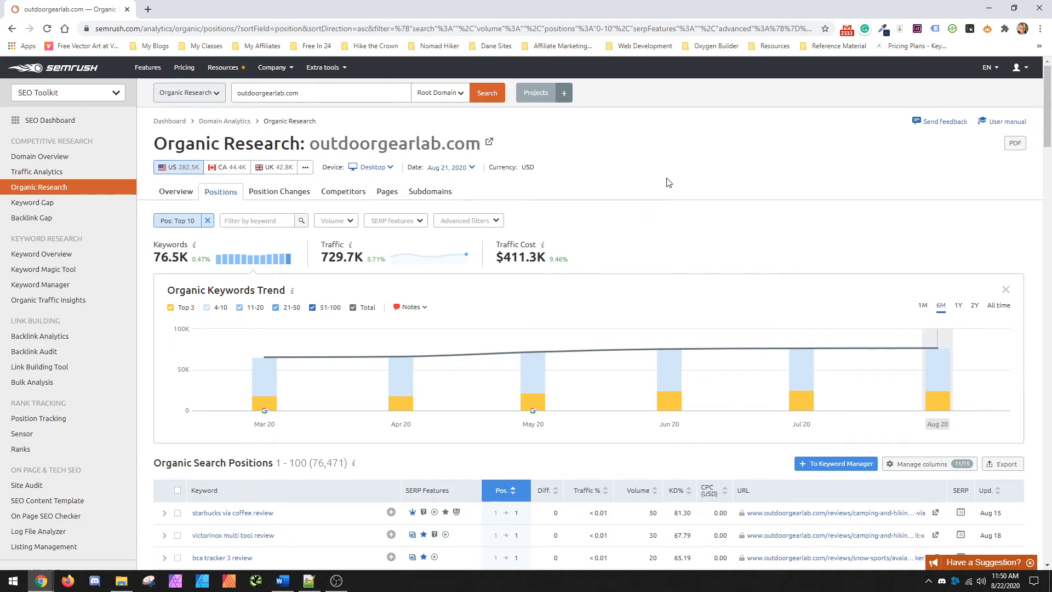
mouse_move(638, 197)
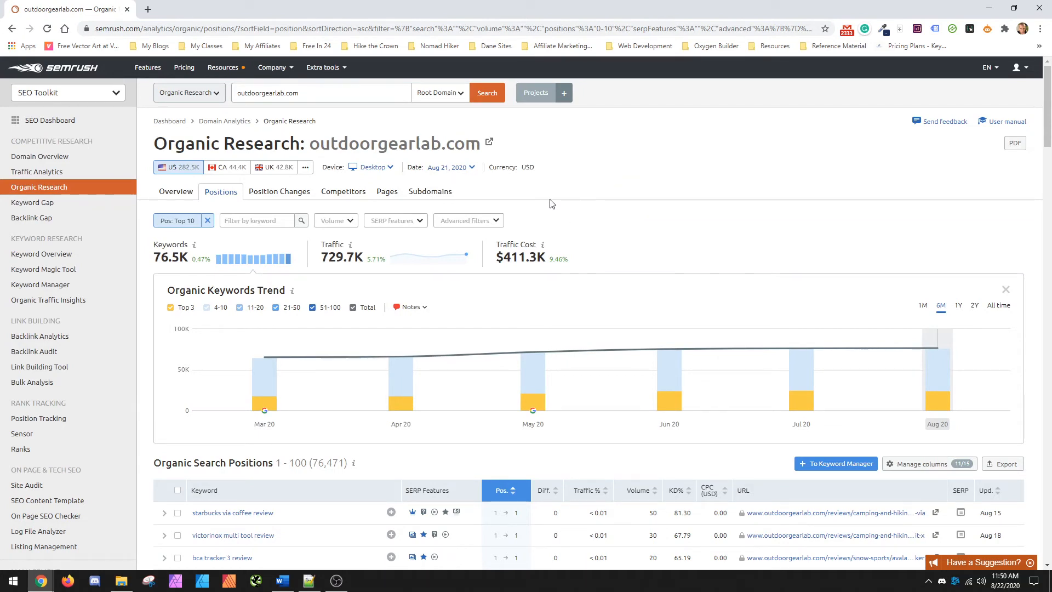
scroll("down", 3)
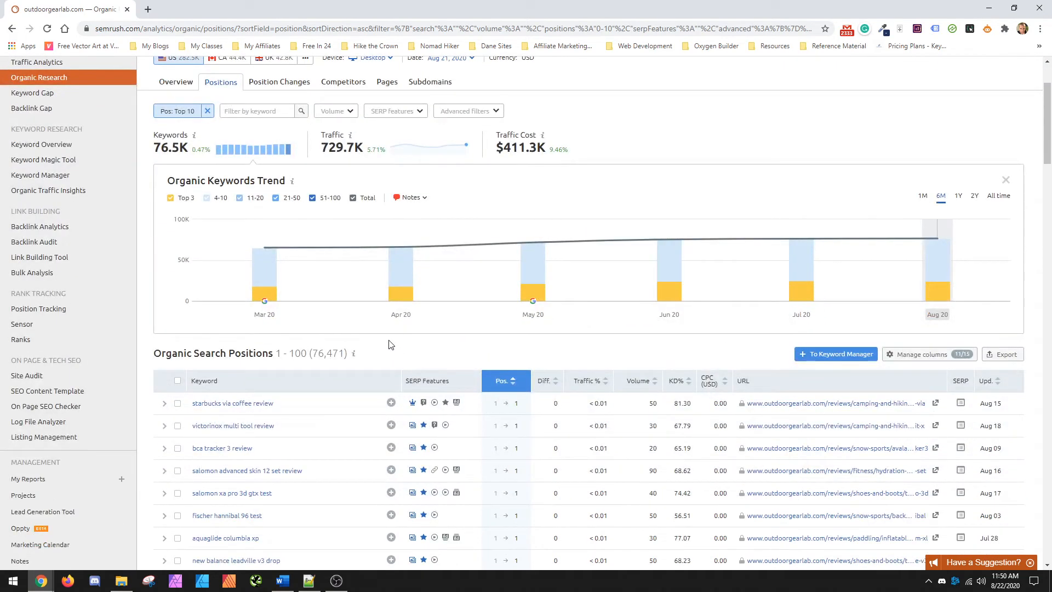
mouse_move(353, 327)
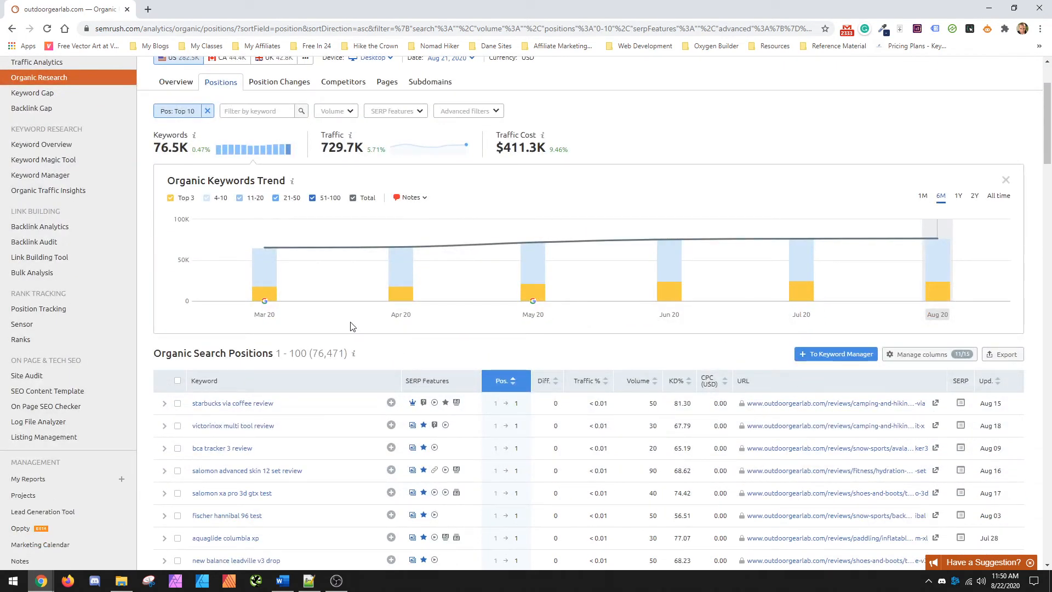
scroll("up", 3)
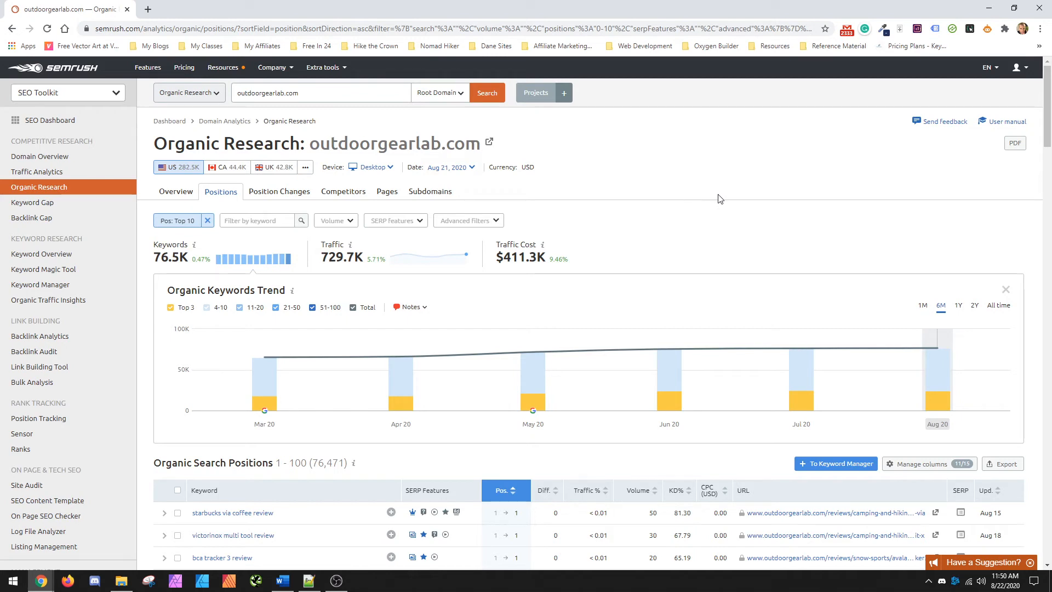
mouse_move(696, 222)
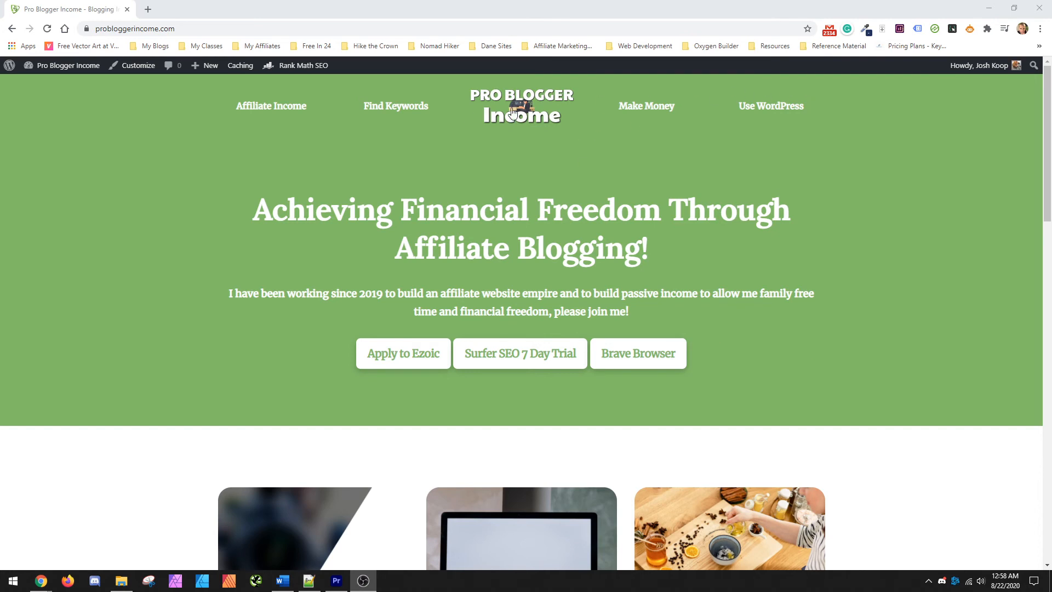
mouse_move(537, 127)
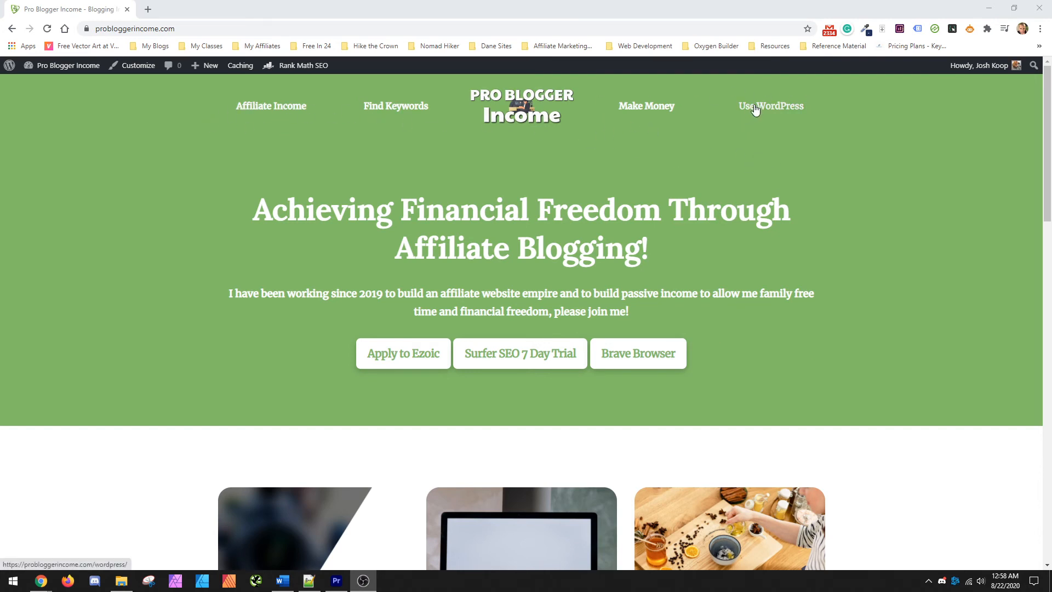
Scroll through the Use WordPress posts, then go to the Make Money category
left_click(772, 106)
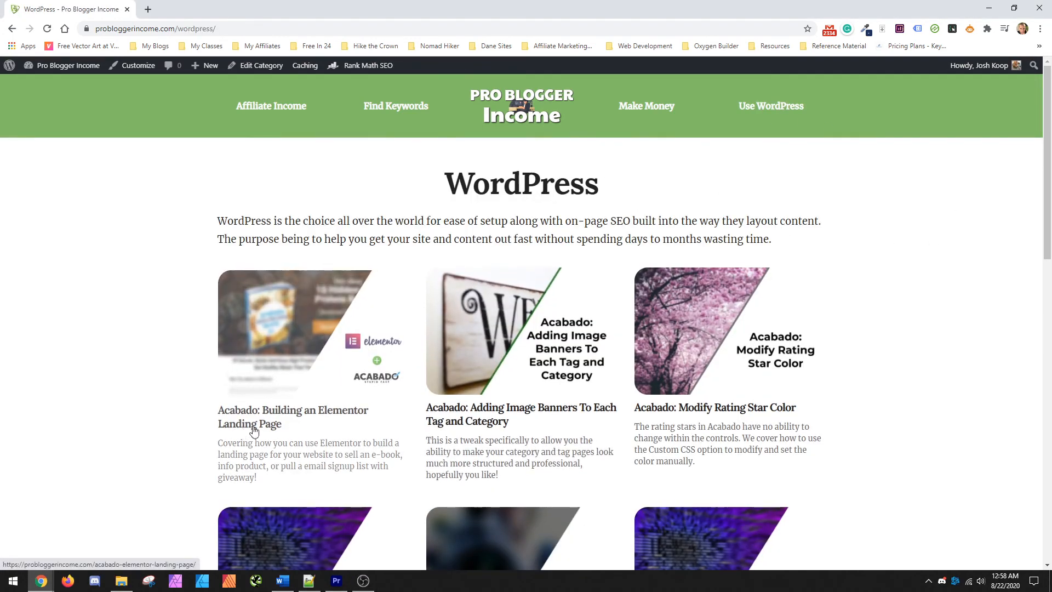
scroll("down", 3)
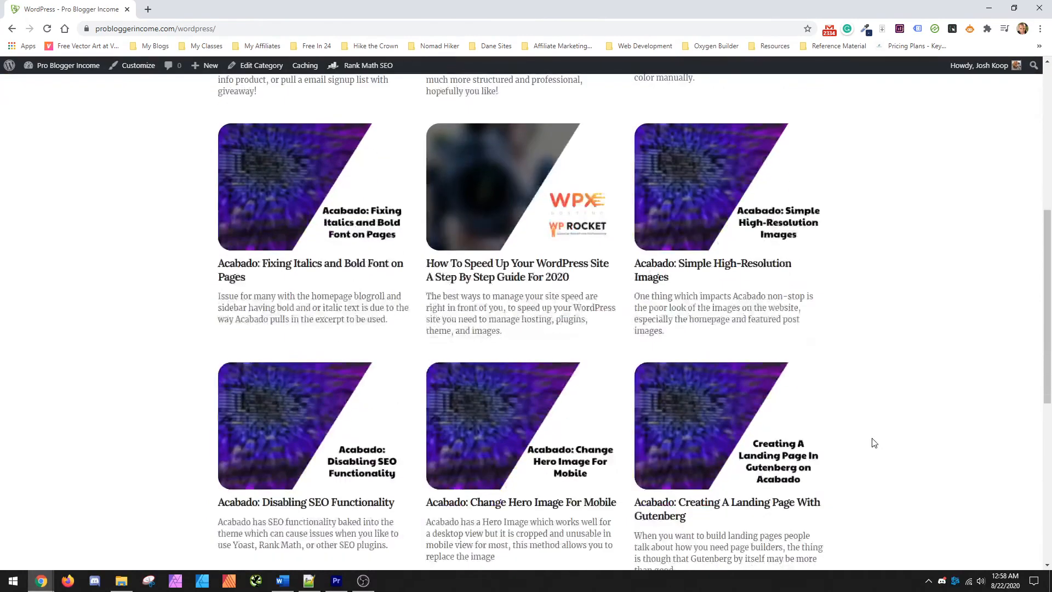
scroll("down", 3)
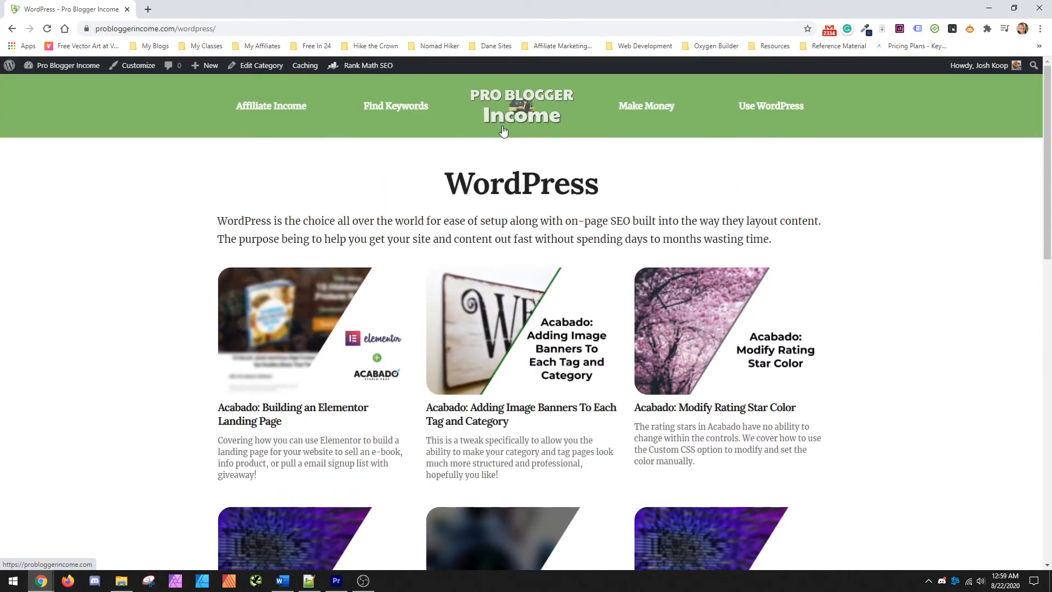
mouse_move(522, 114)
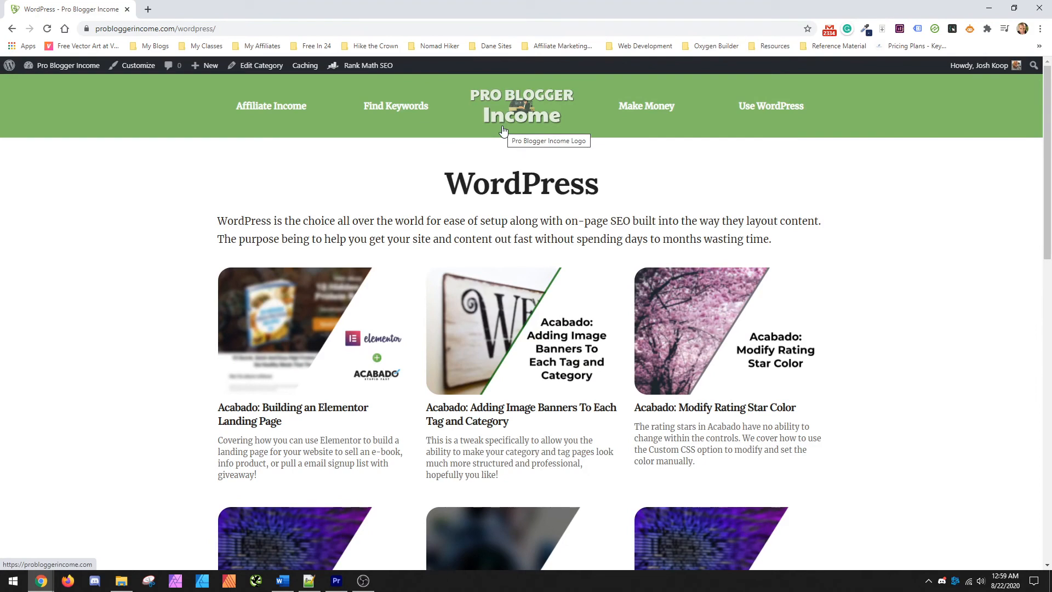
mouse_move(642, 110)
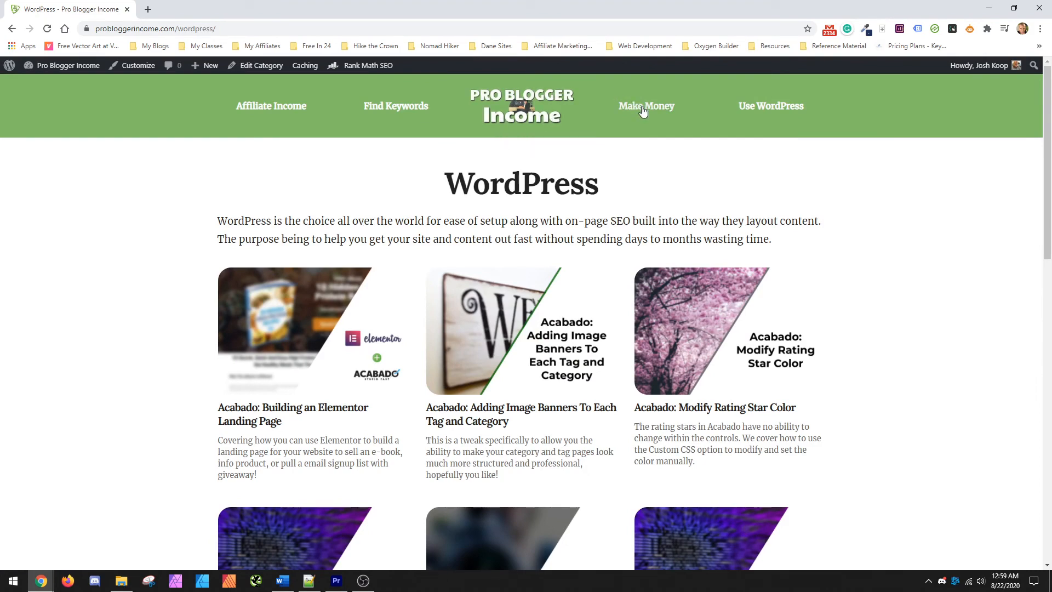
left_click(646, 106)
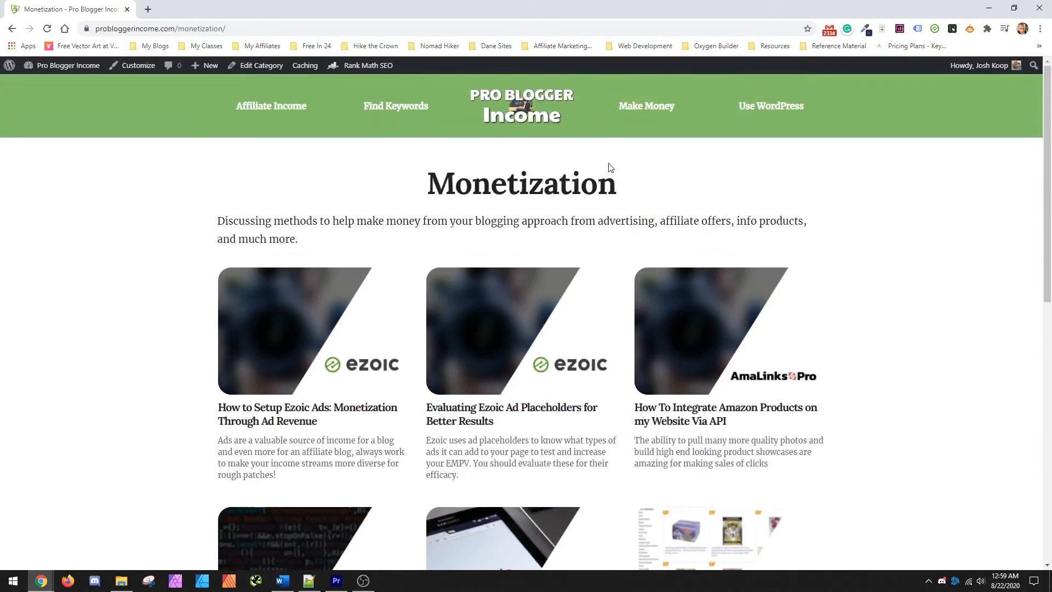
Browse Find Keywords articles, read the Soap Making Niche post, then its Niche Selection tag
left_click(395, 105)
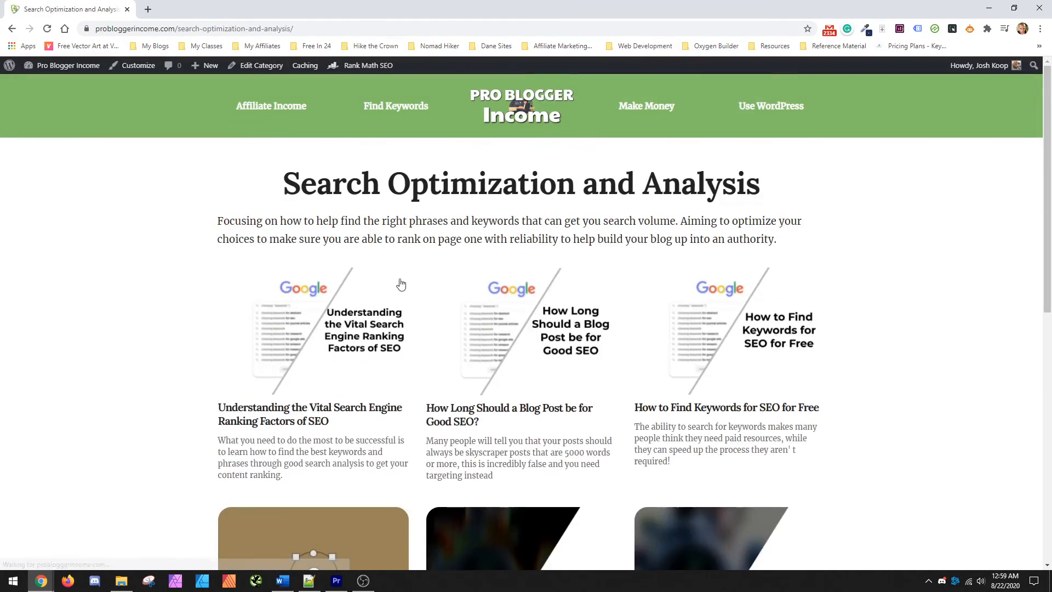
scroll("down", 3)
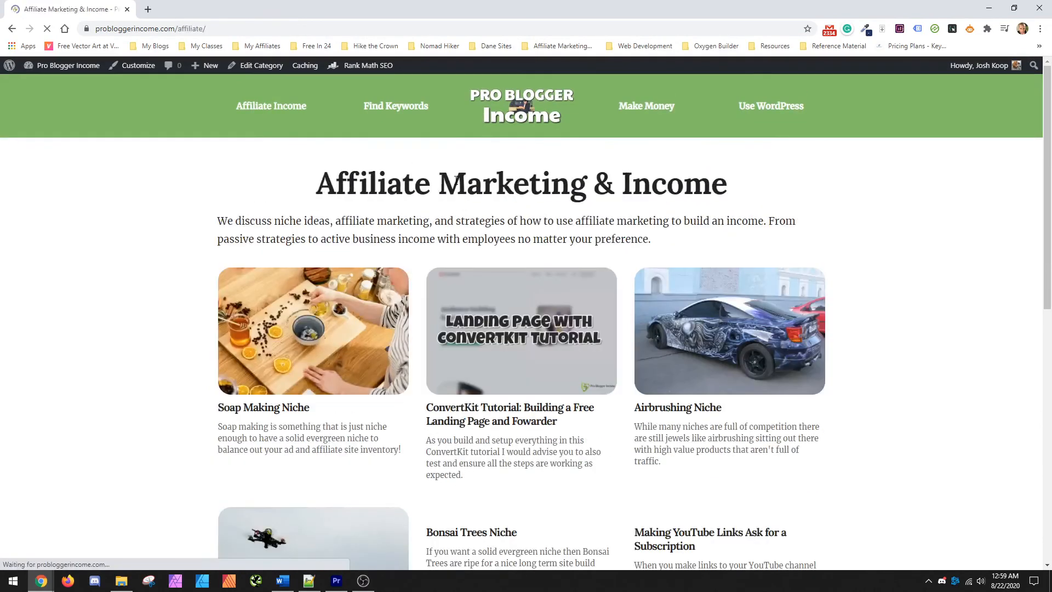
scroll("down", 3)
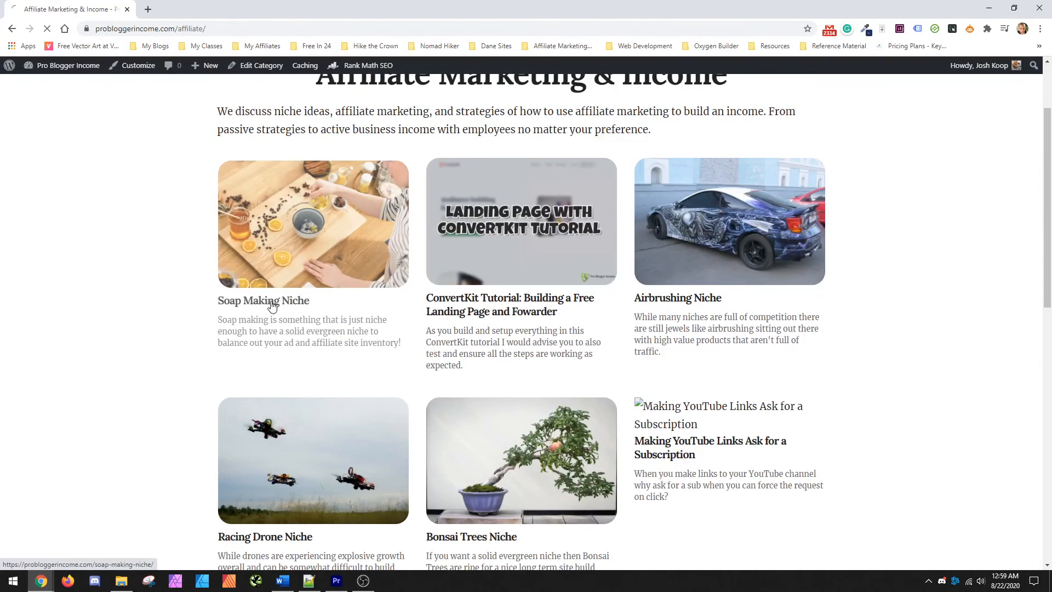
left_click(264, 301)
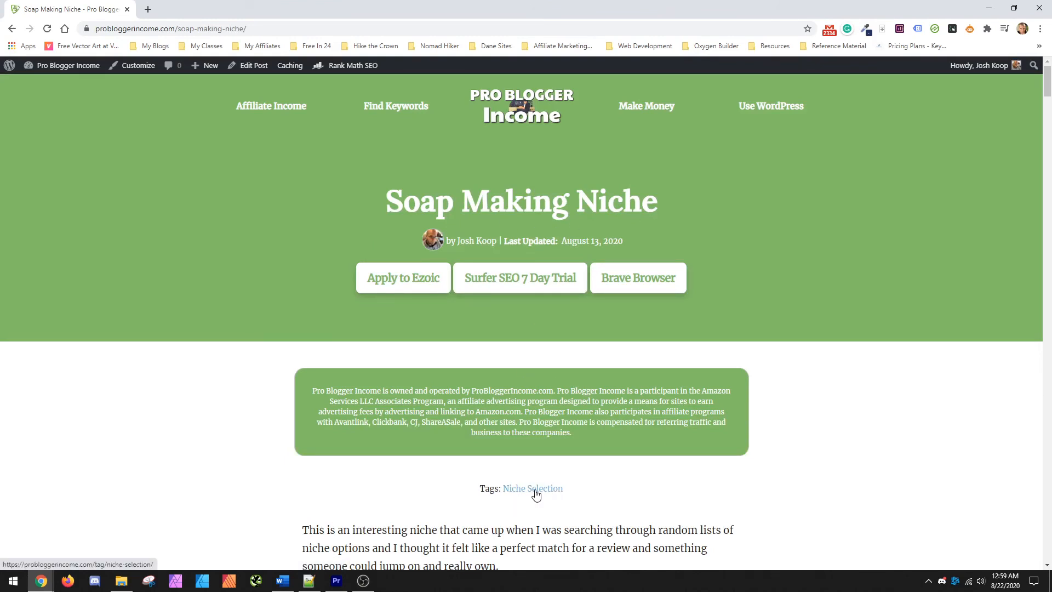
left_click(532, 488)
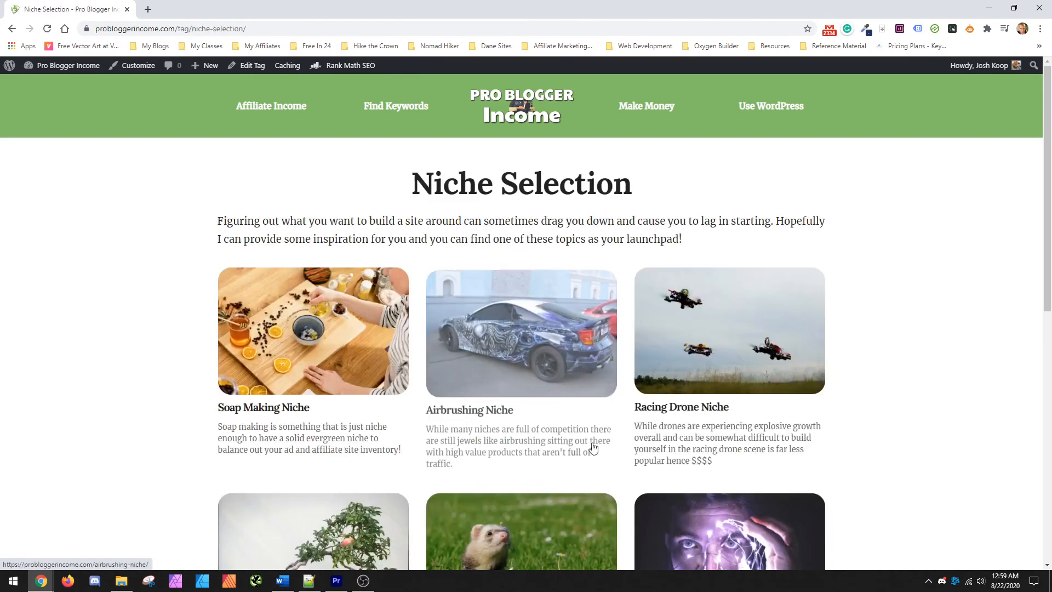
scroll("down", 3)
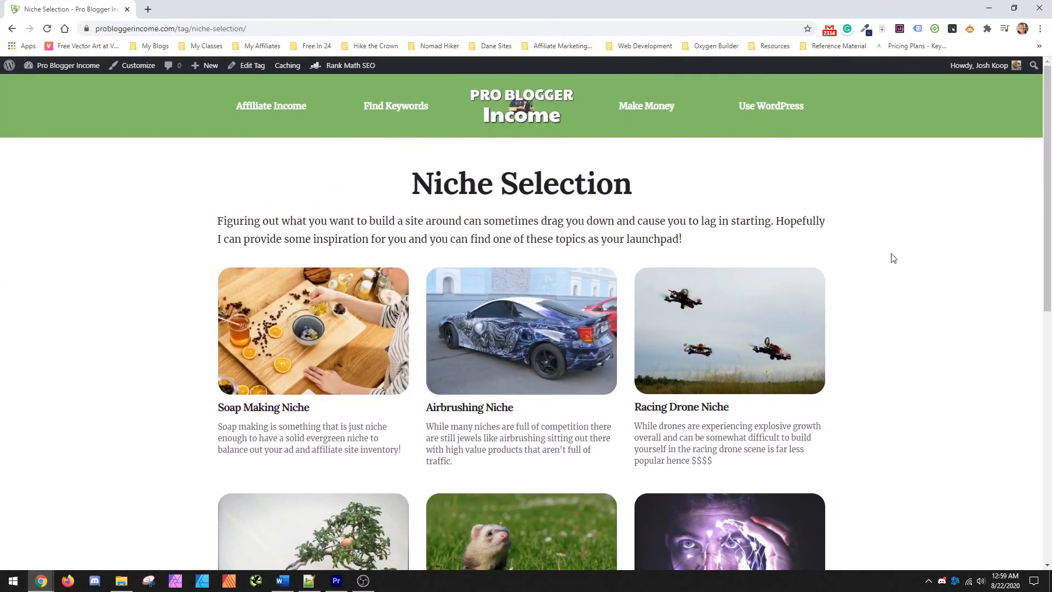
mouse_move(932, 248)
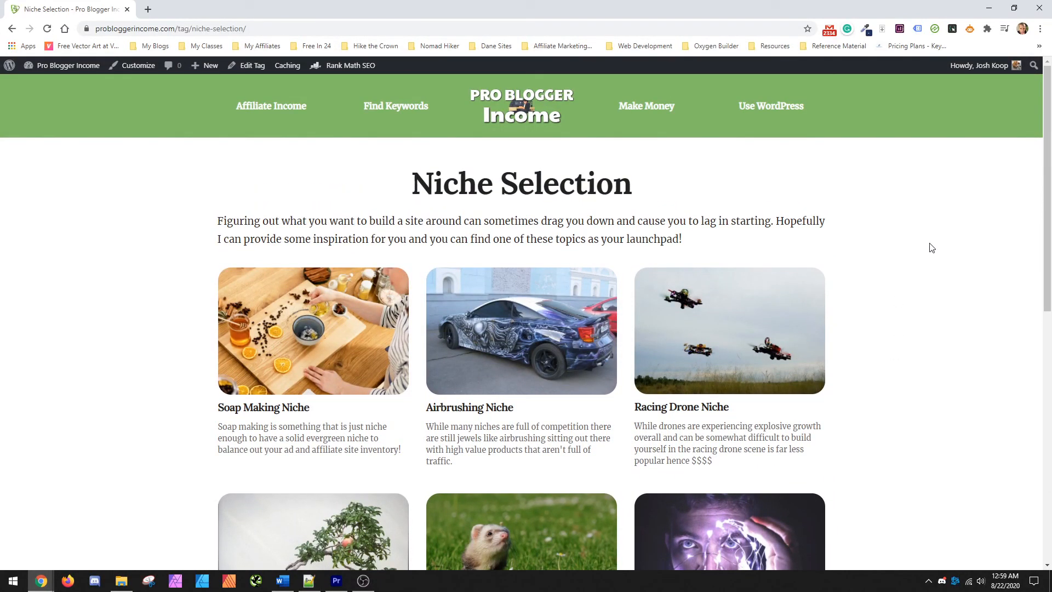